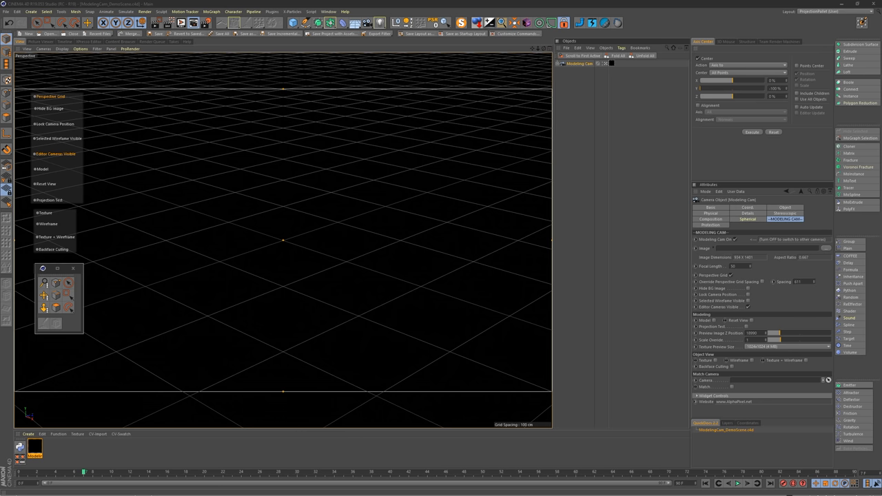
Step: Expand Modeling Cam, select its Models null, then show Modeling Cam's attributes
click(560, 63)
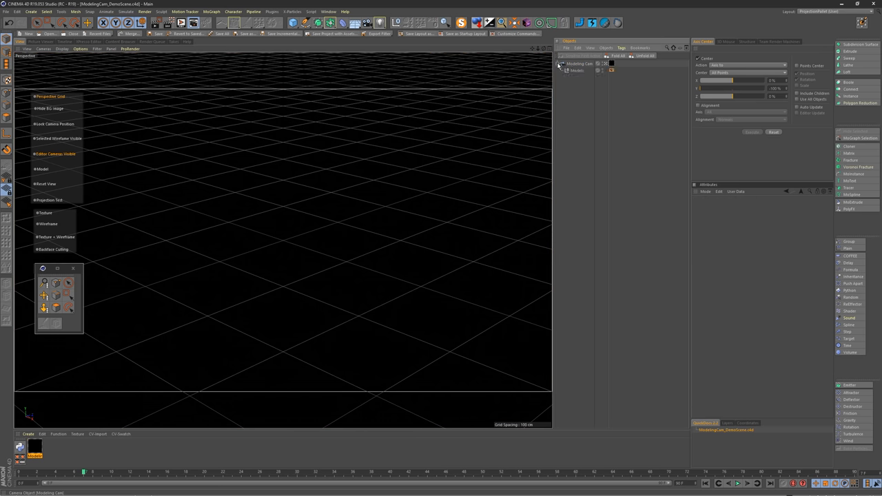
click(579, 64)
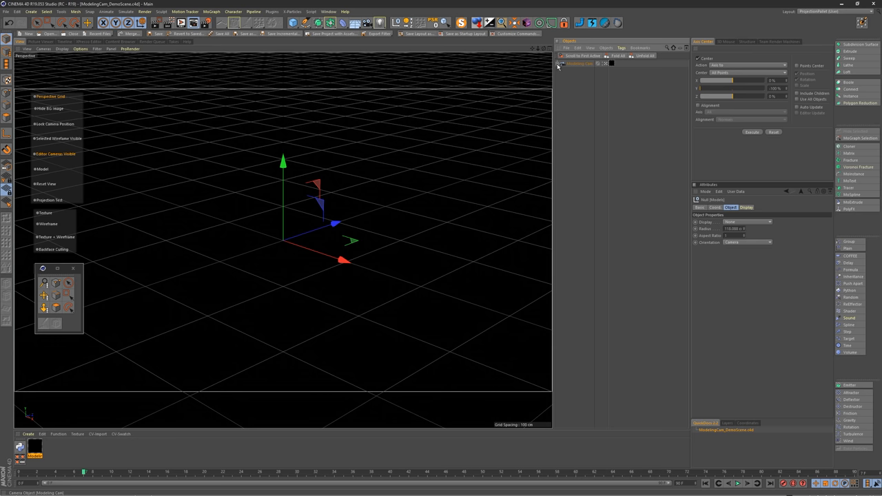
click(579, 63)
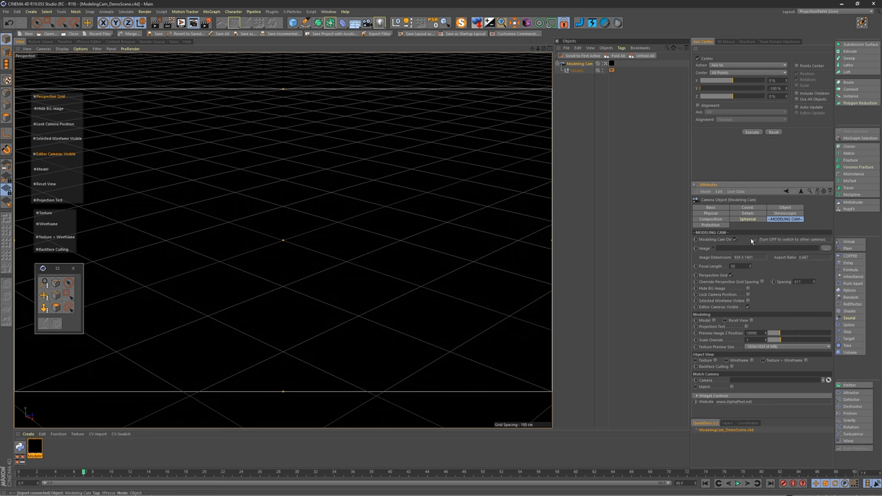
mouse_move(763, 243)
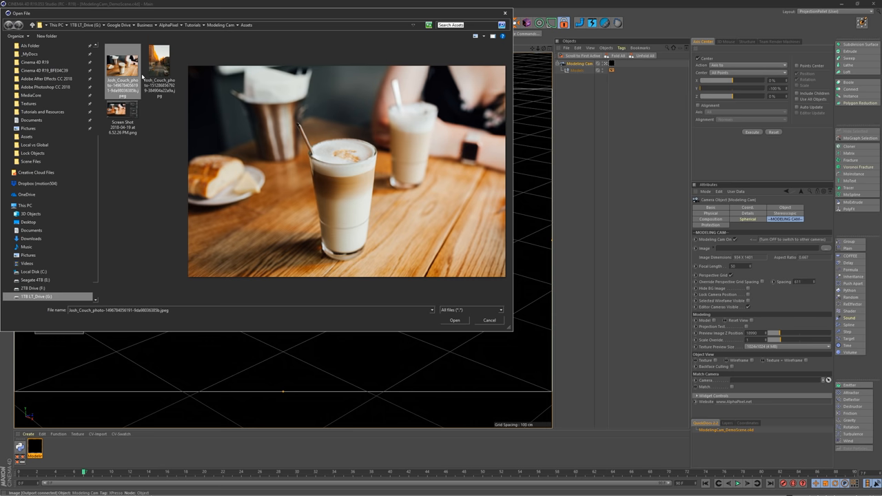
mouse_move(158, 62)
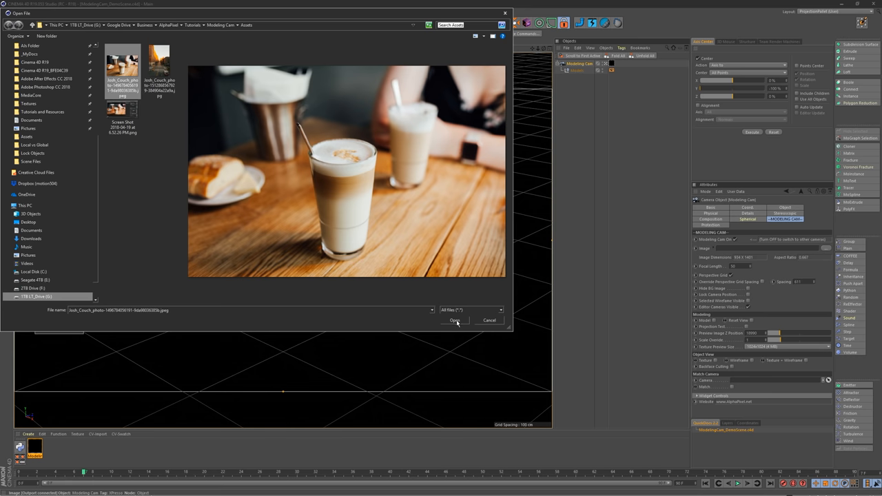
mouse_move(272, 144)
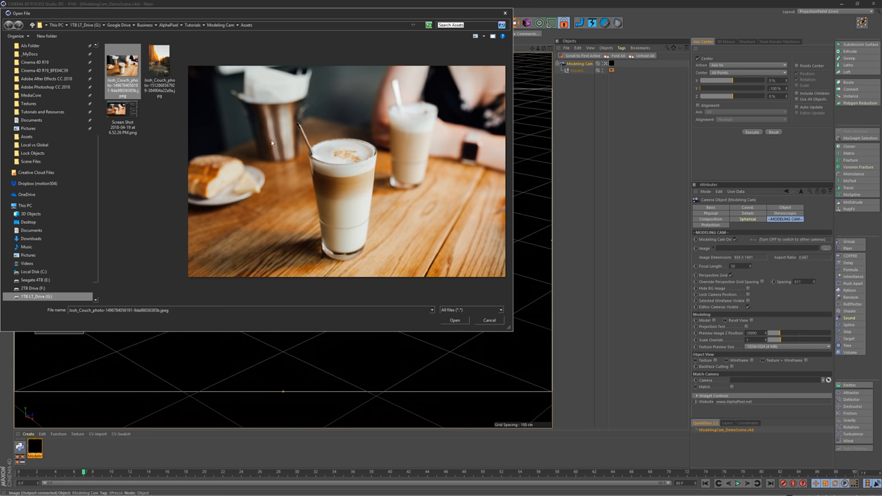
mouse_move(573, 301)
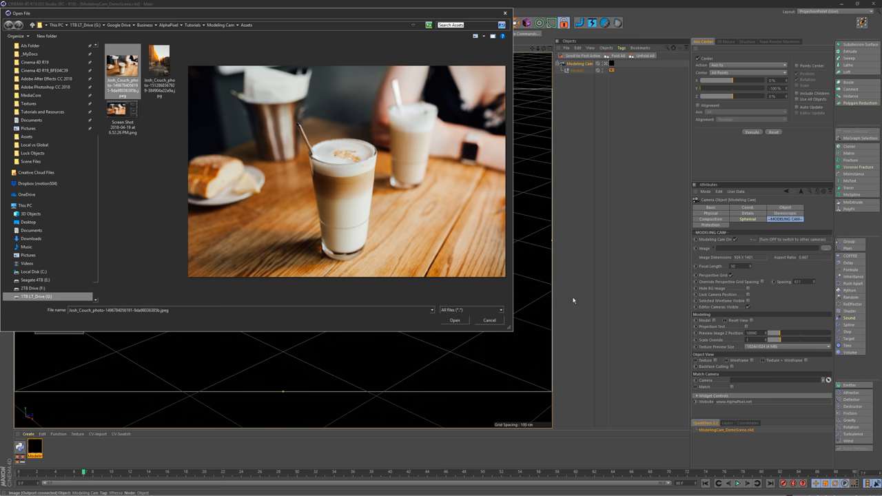
Step: Load the latte JPEG as the background image, declining to copy it into the project folder
click(455, 320)
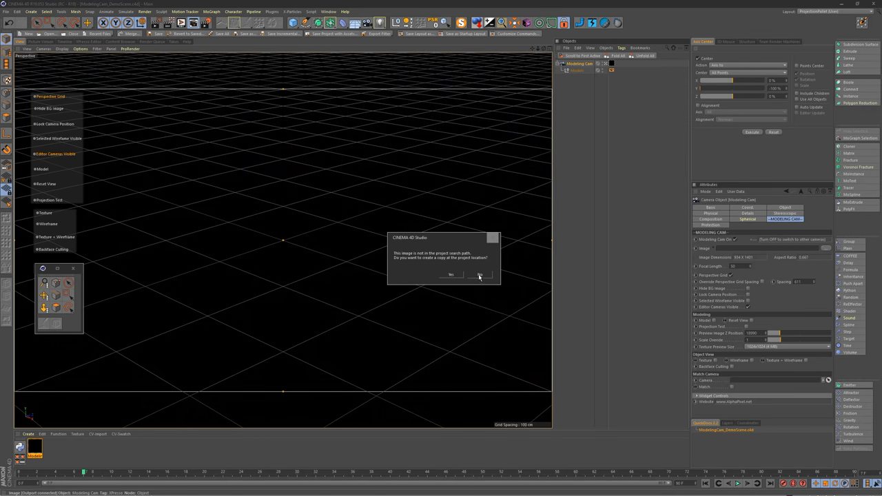
click(480, 274)
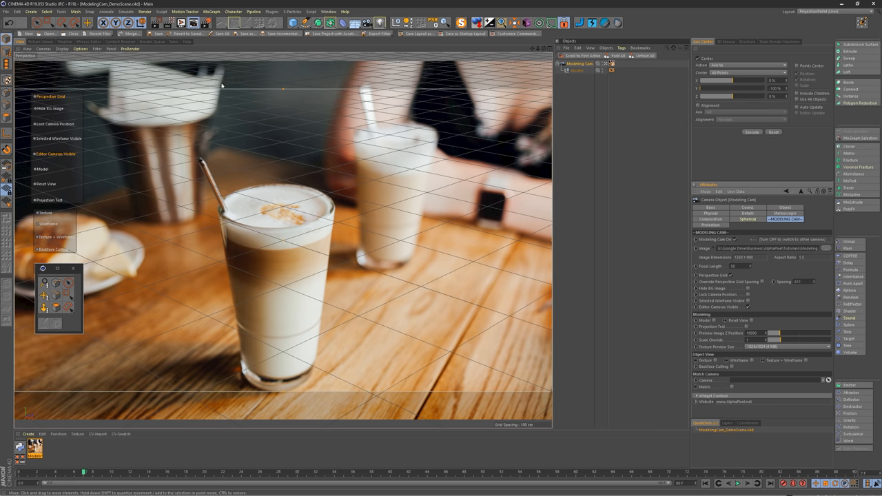
mouse_move(351, 379)
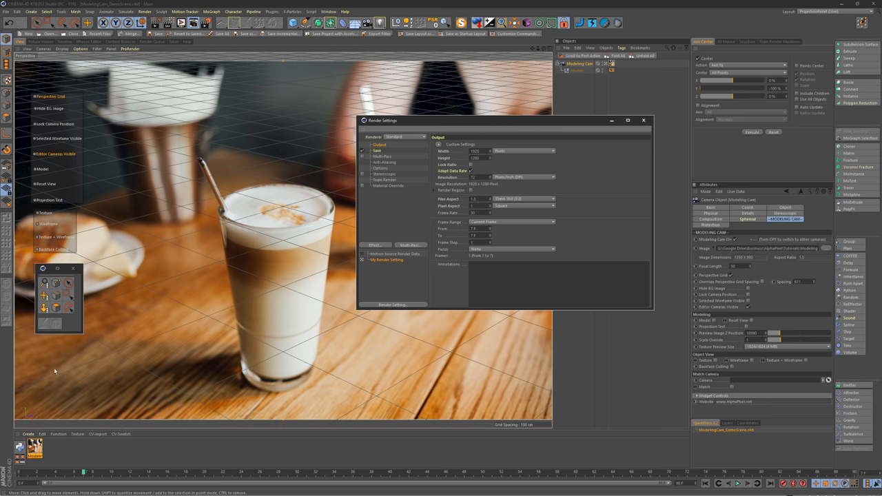
click(643, 120)
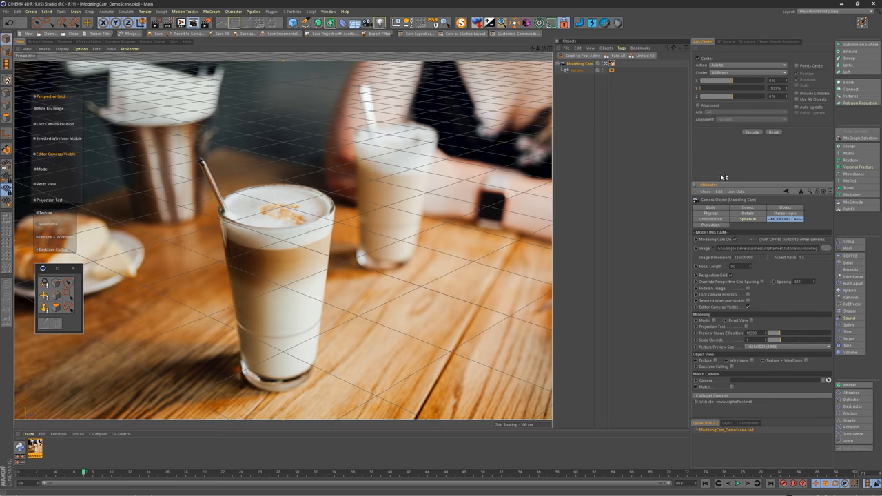
mouse_move(289, 217)
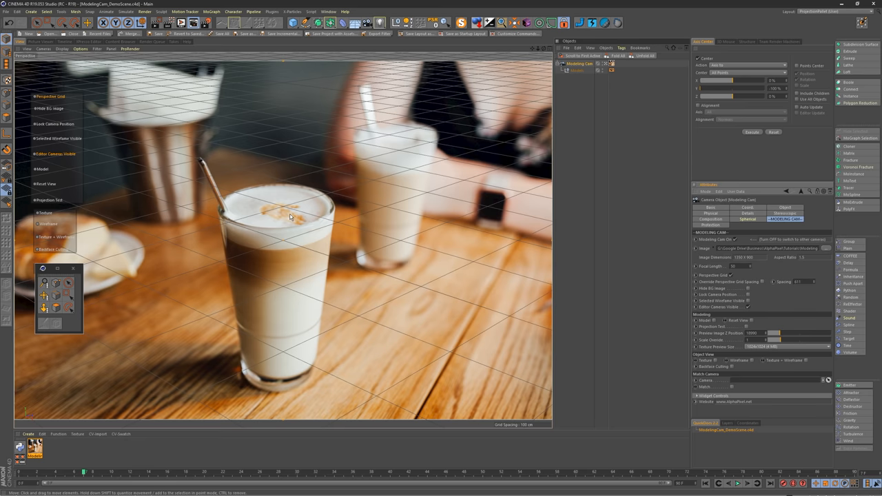
mouse_move(719, 271)
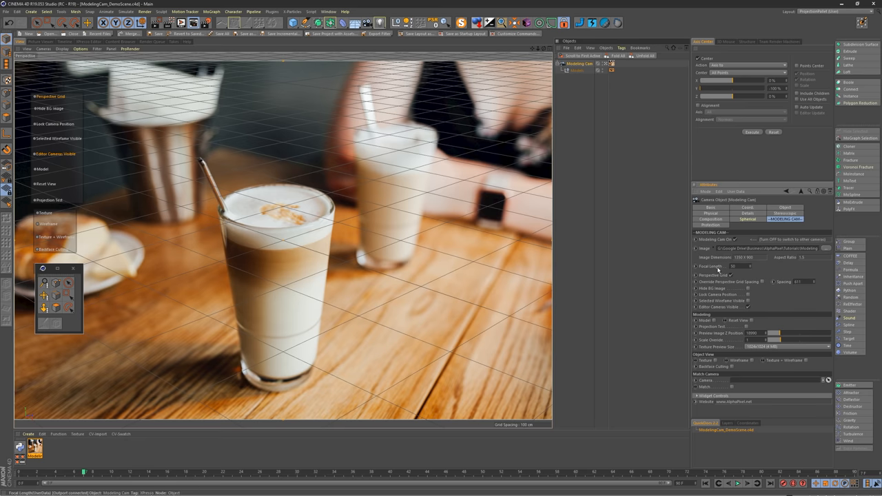
mouse_move(730, 267)
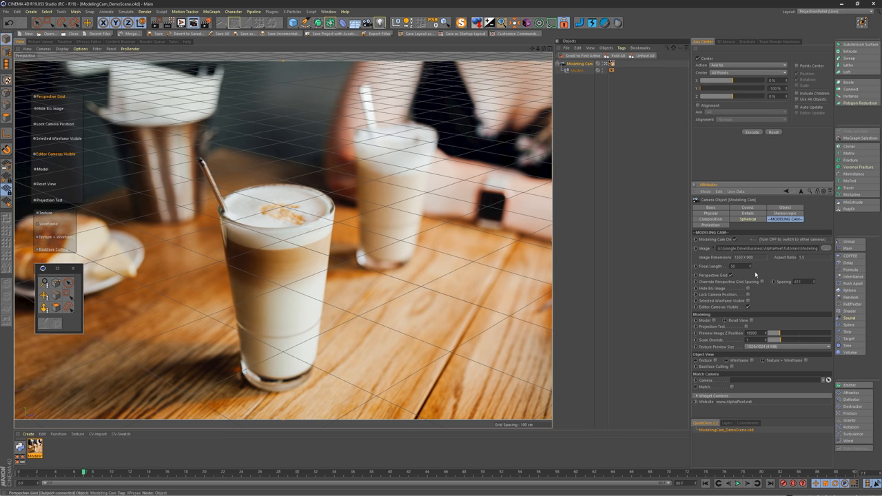
mouse_move(726, 266)
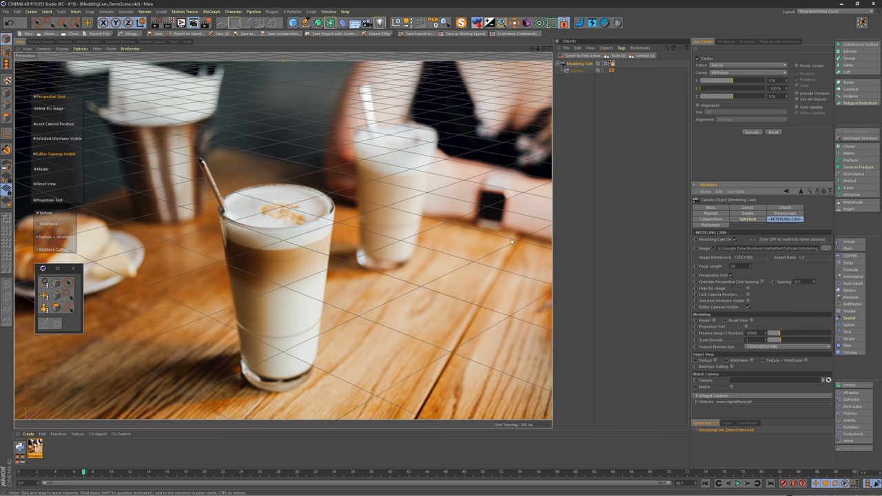
mouse_move(427, 226)
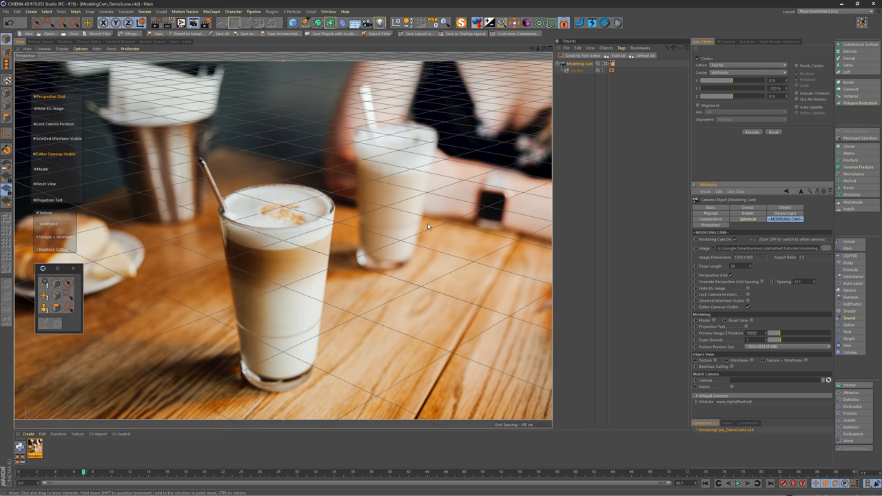
mouse_move(451, 165)
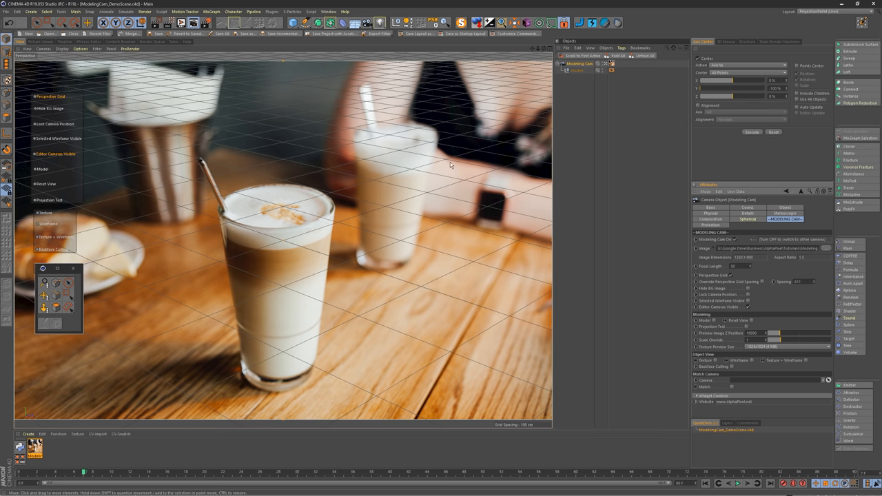
mouse_move(397, 237)
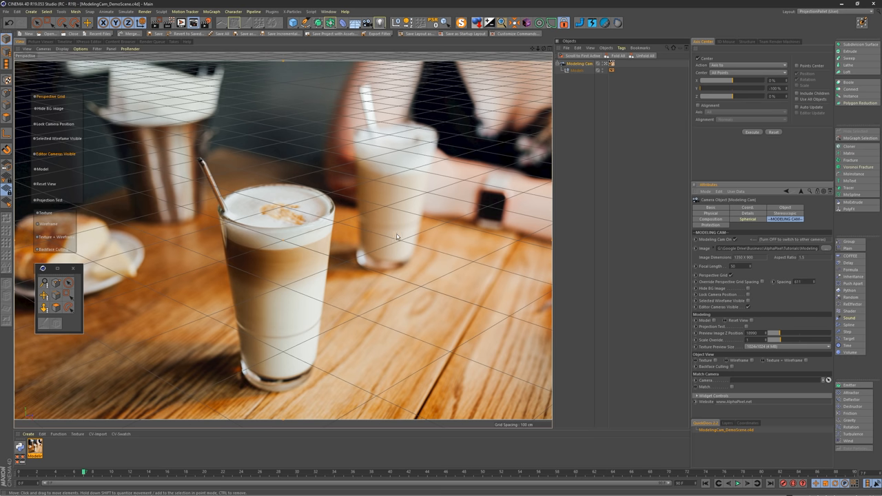
mouse_move(251, 266)
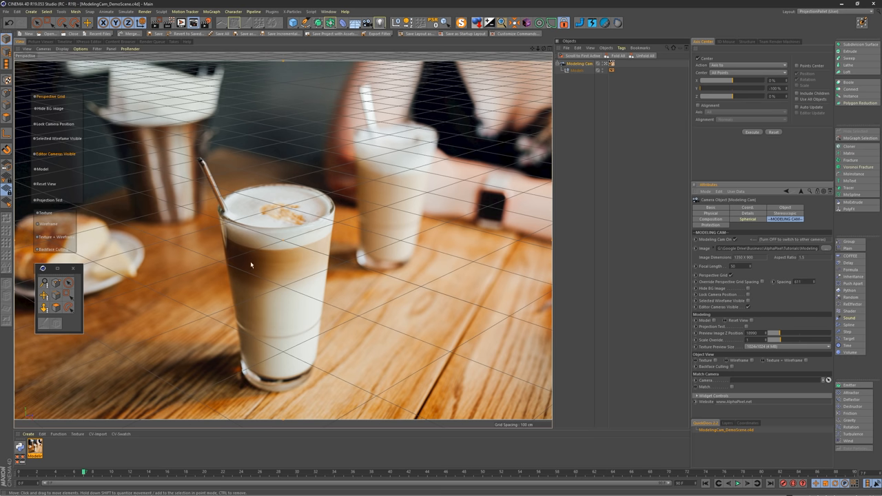
mouse_move(253, 241)
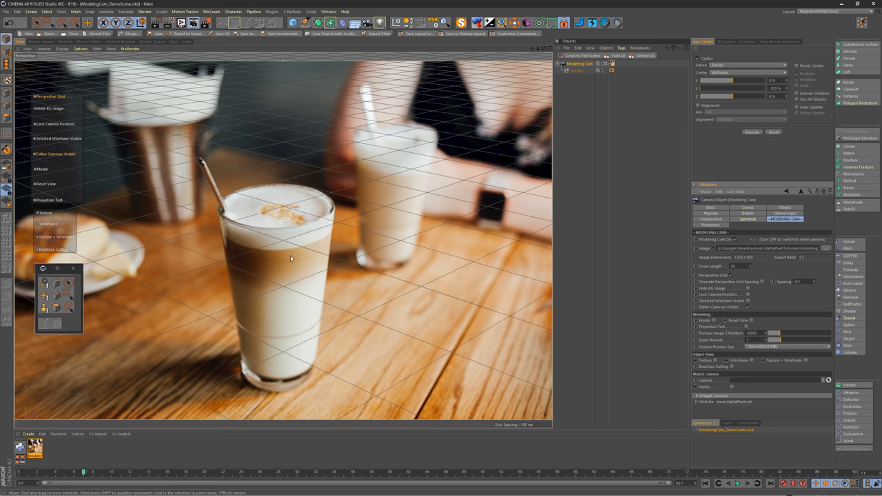
mouse_move(317, 257)
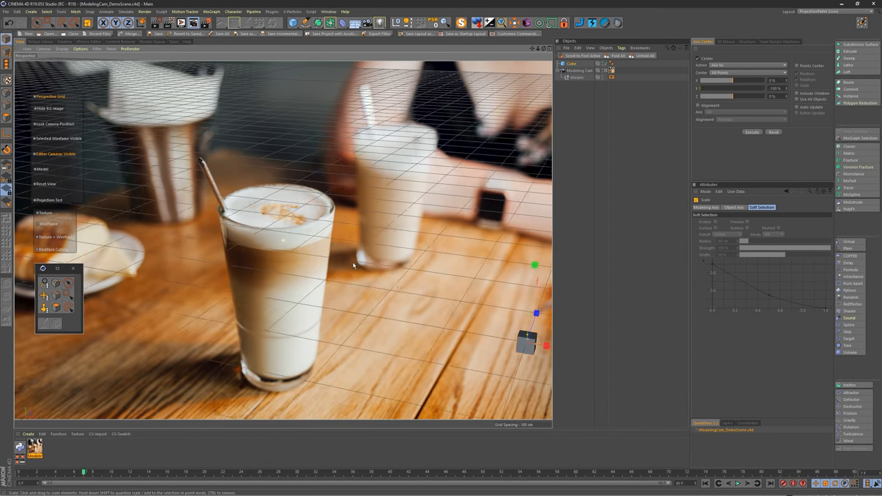
Step: Move the small cube onto the latte glass, then reselect Modeling Cam to view its settings
drag(527, 344, 280, 241)
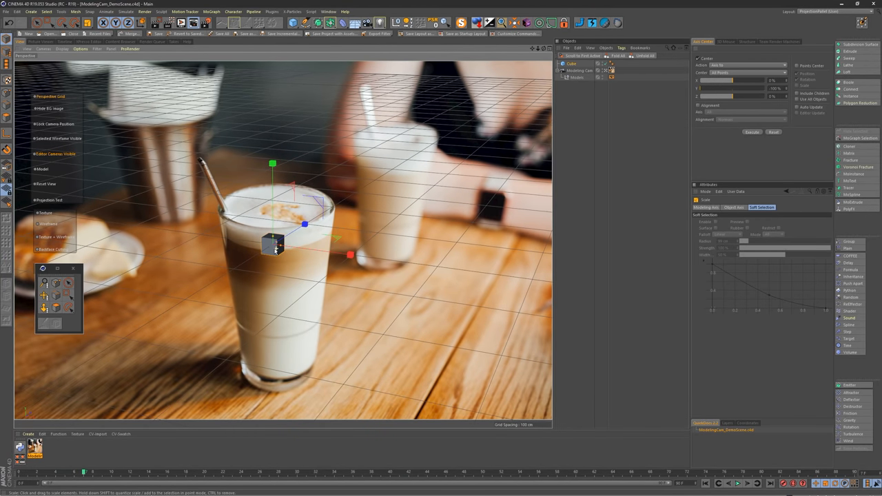
click(578, 70)
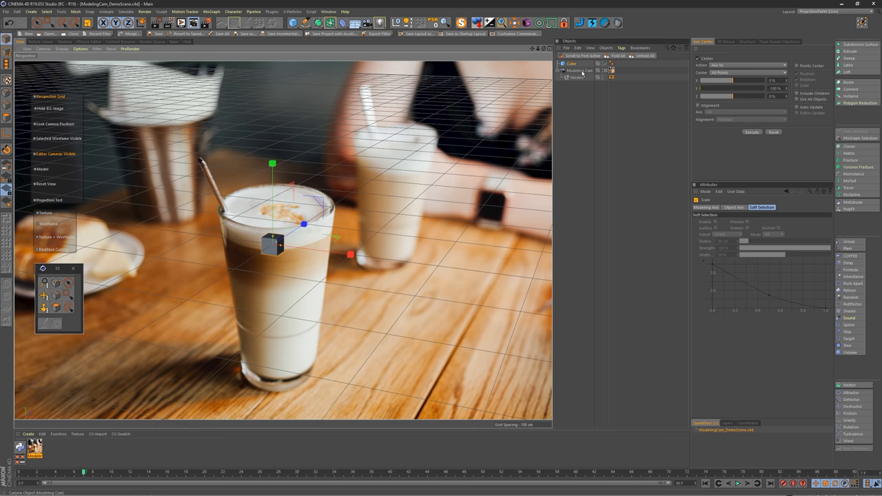
click(579, 69)
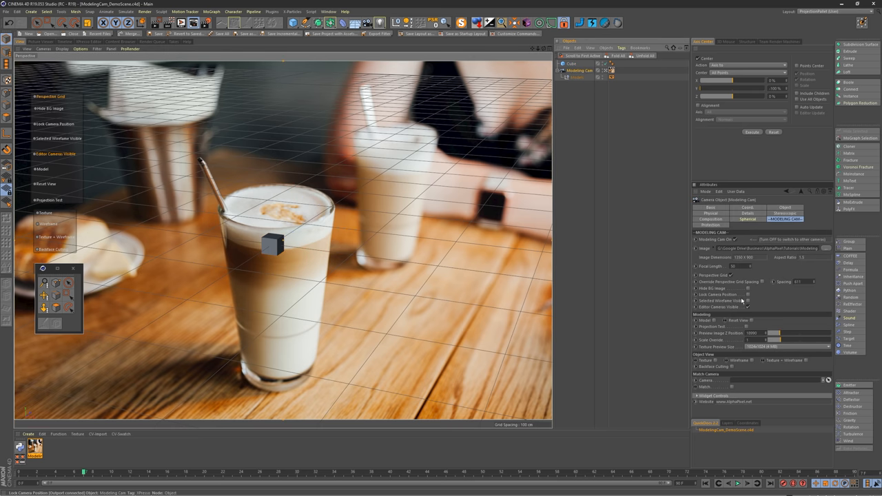
mouse_move(731, 279)
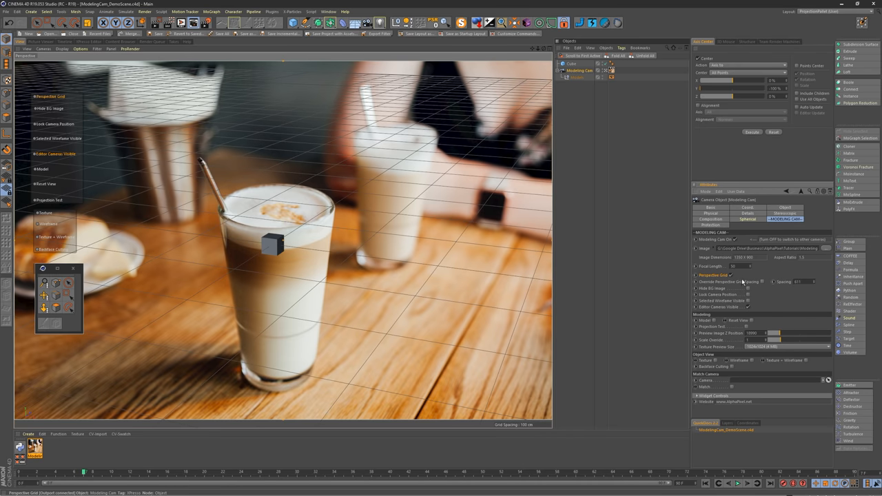
Step: Override the perspective grid spacing in the Modeling Cam settings
click(696, 282)
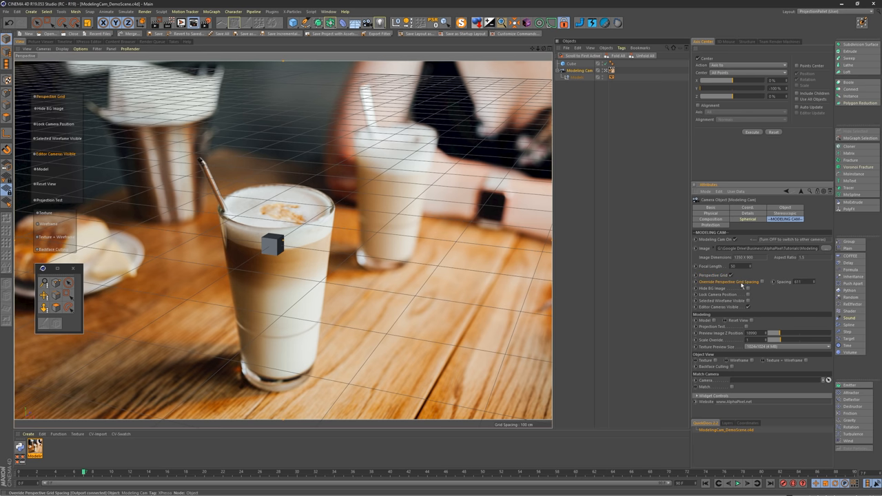
mouse_move(764, 284)
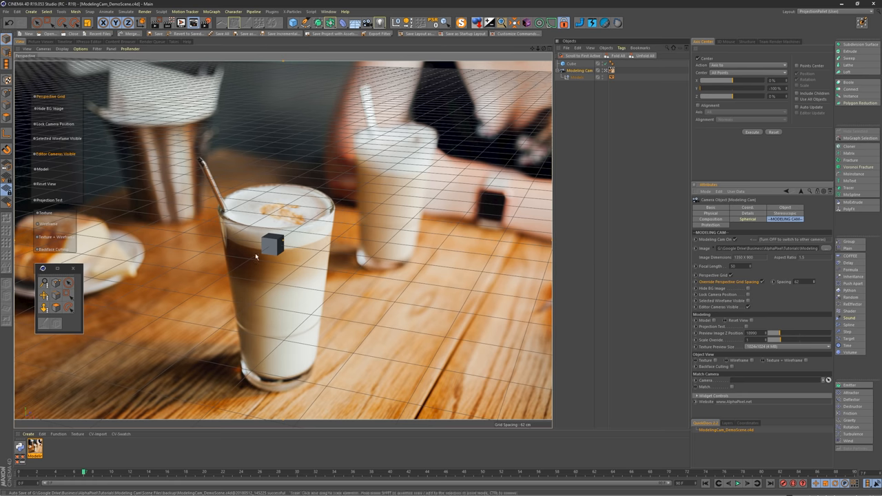
mouse_move(274, 247)
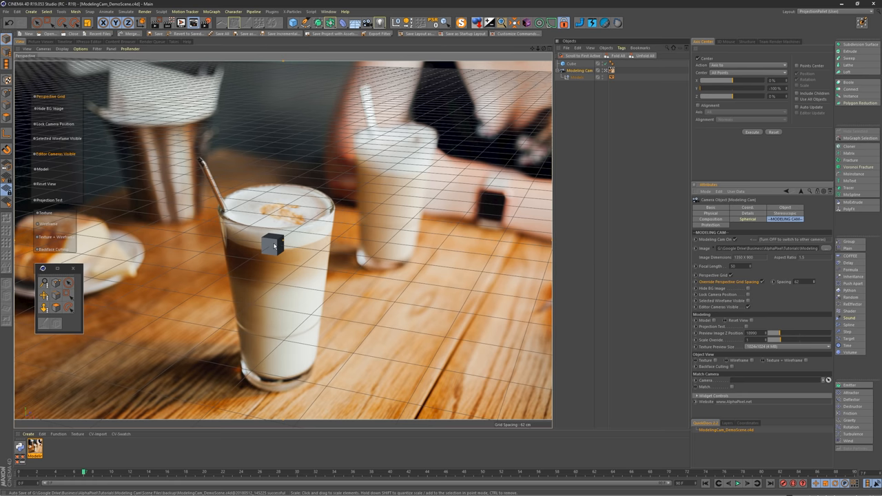
mouse_move(278, 258)
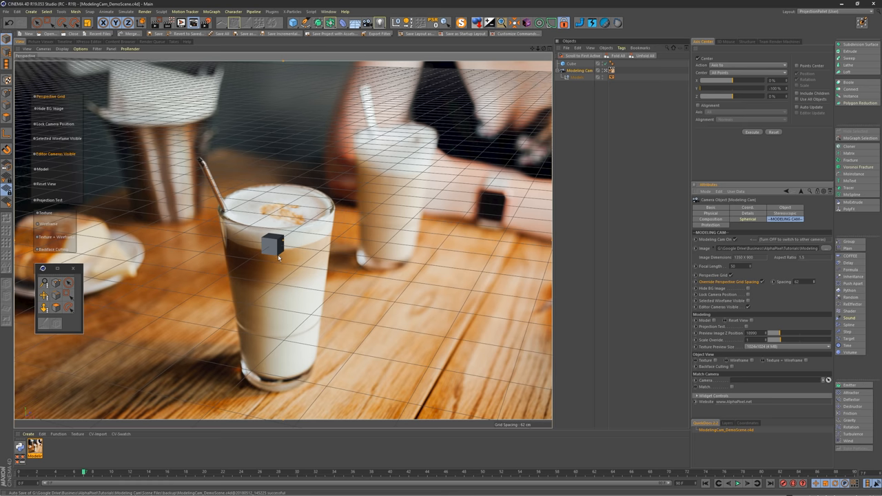
mouse_move(272, 245)
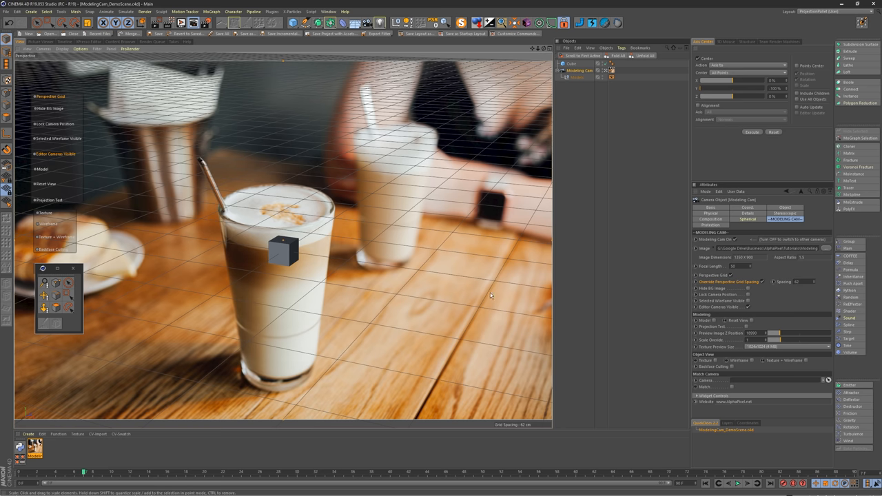
mouse_move(109, 197)
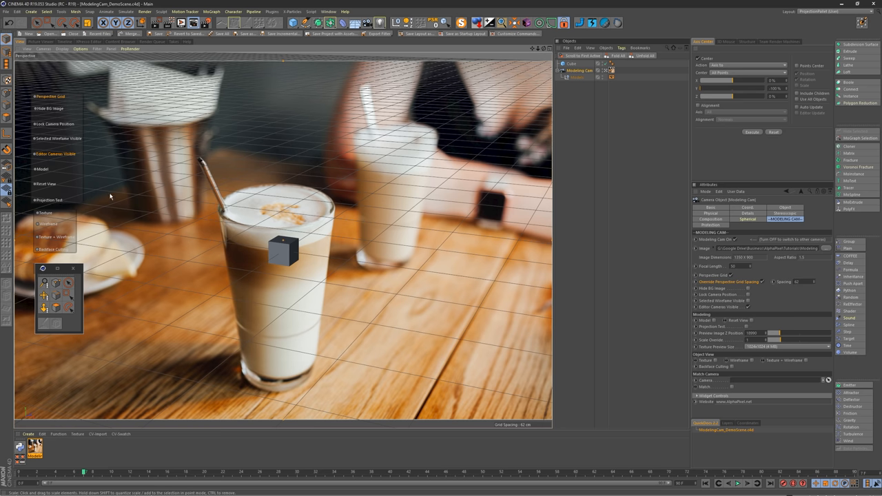
mouse_move(262, 254)
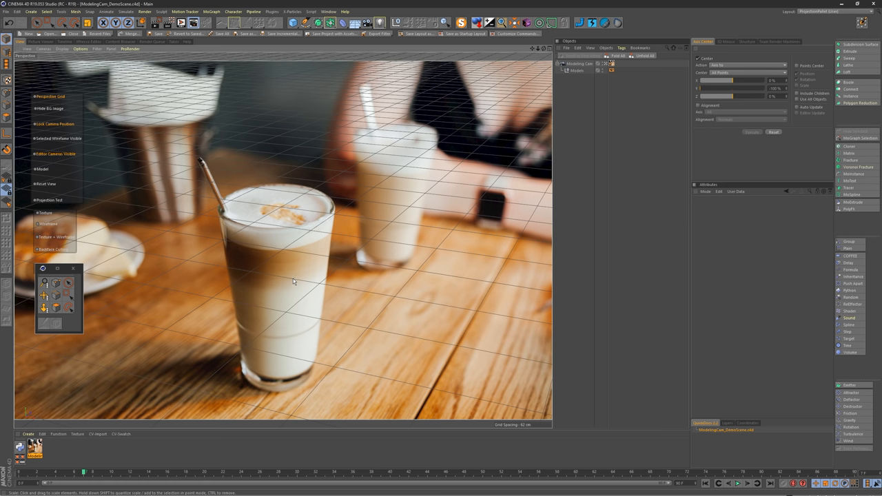
Step: Add a latte-glass cylinder, check its camera-mapping texture, and set Modeling Cam's HUD to Texture
click(293, 22)
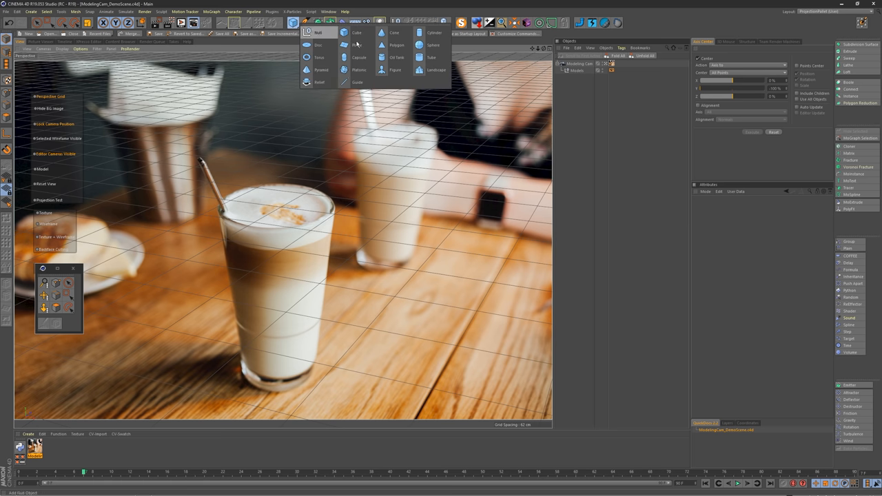
click(435, 32)
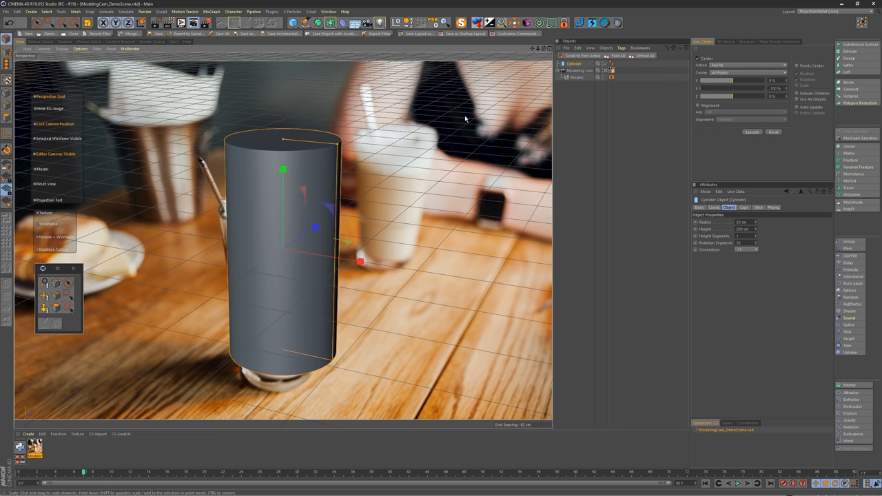
mouse_move(338, 192)
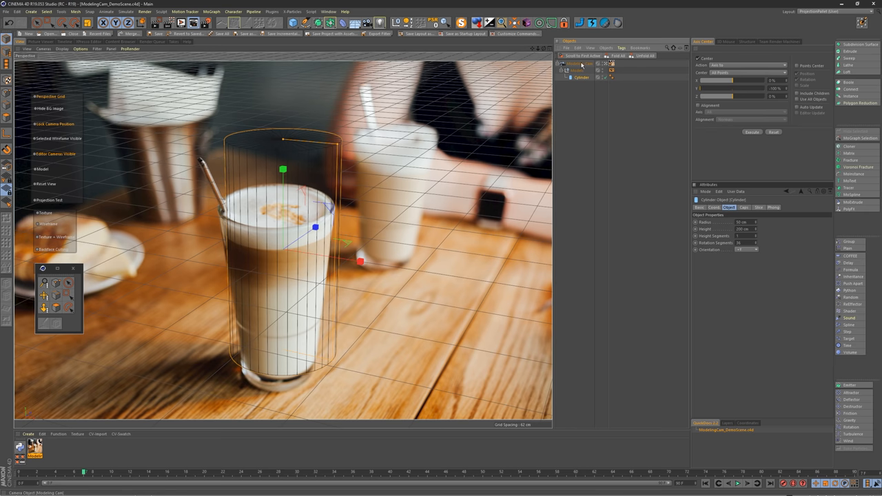
click(611, 64)
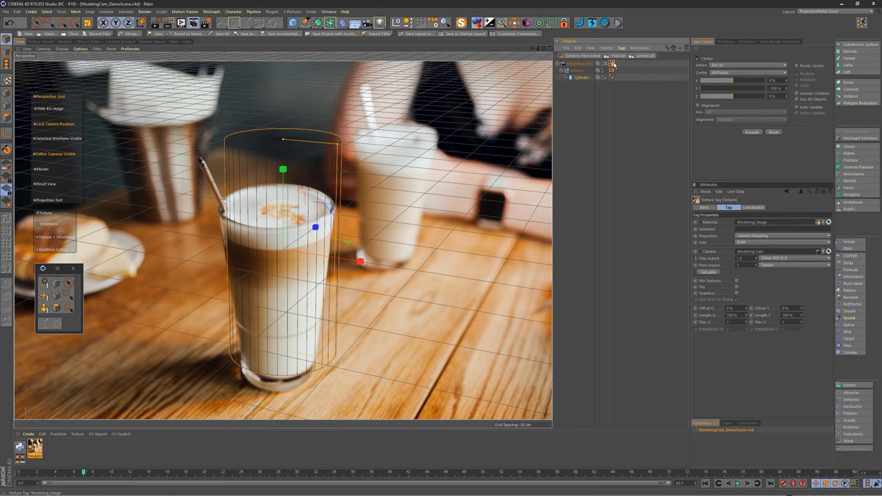
click(580, 62)
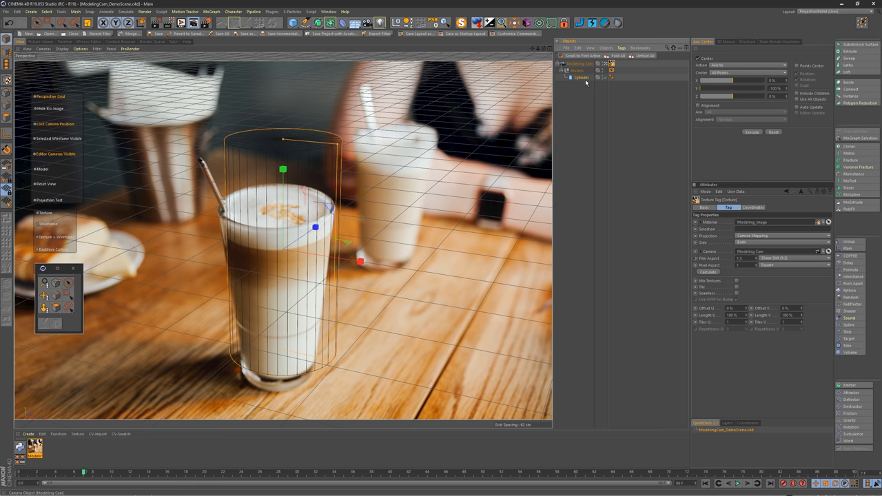
mouse_move(576, 89)
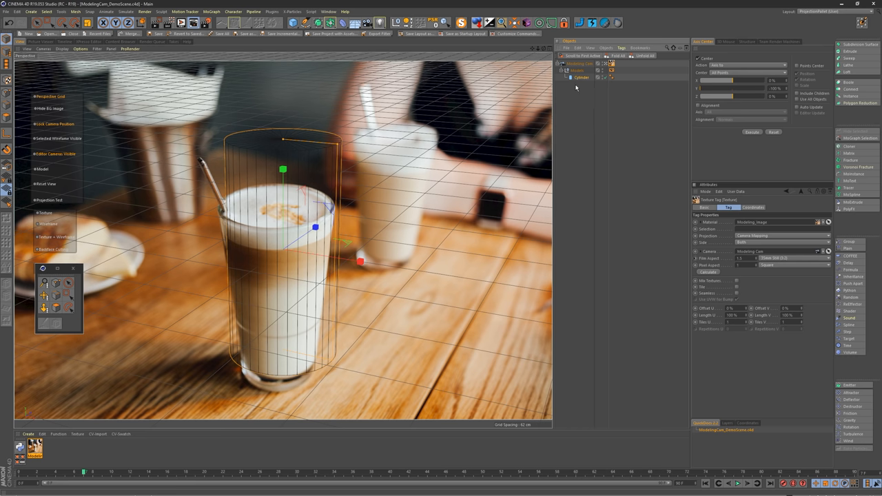
click(581, 63)
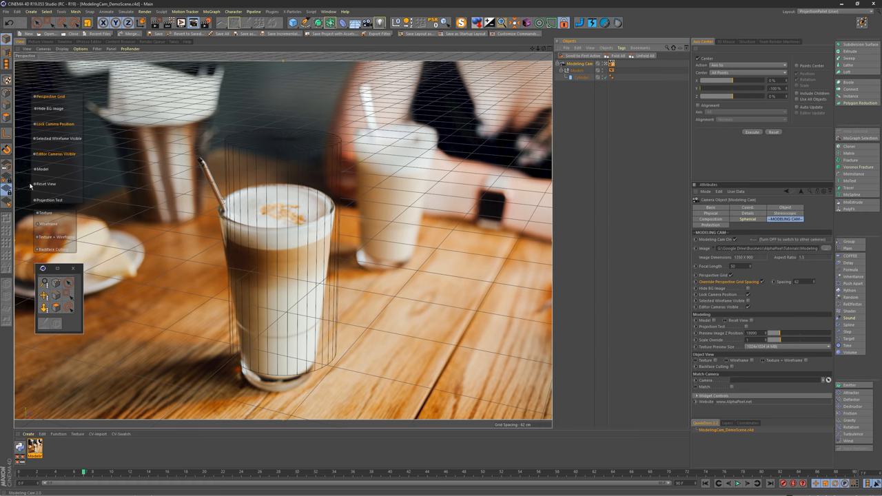
mouse_move(49, 220)
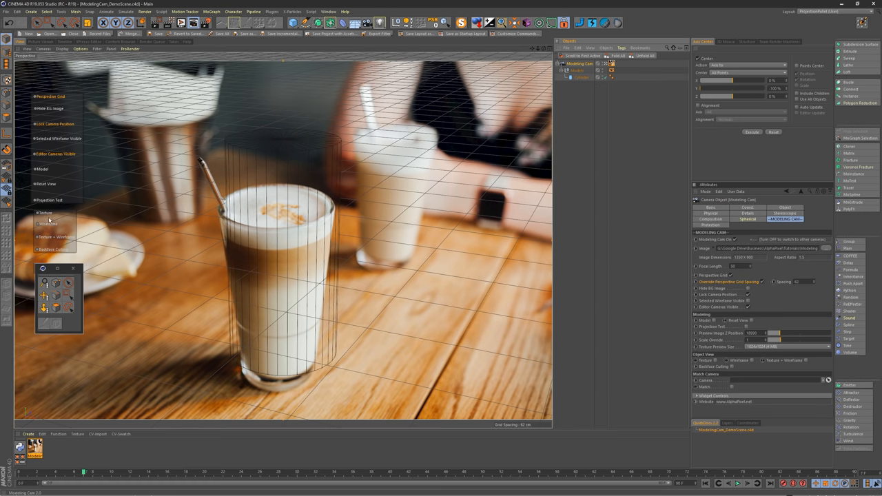
click(47, 224)
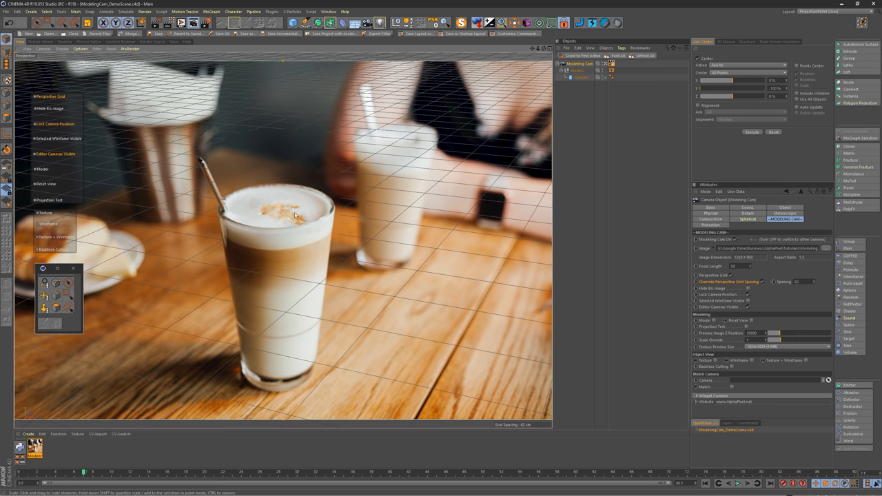
mouse_move(28, 217)
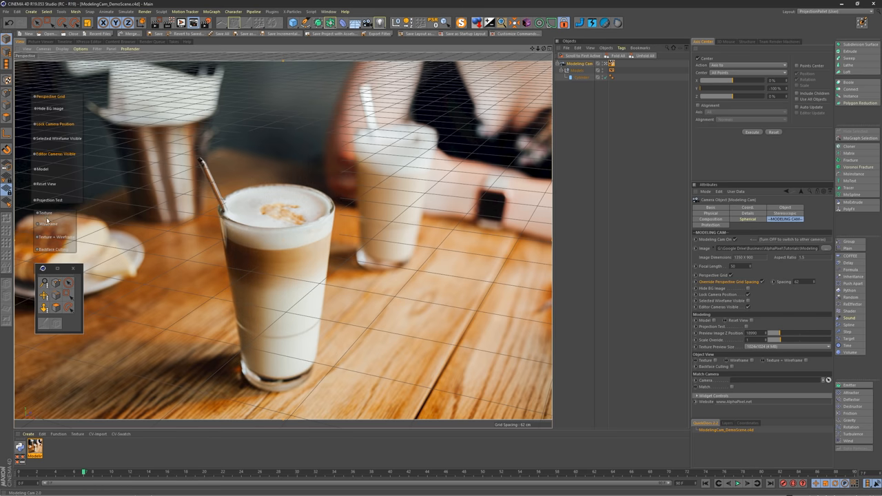
Step: Make the glass cylinder editable and move its axis down to the base (Y -100%)
click(47, 224)
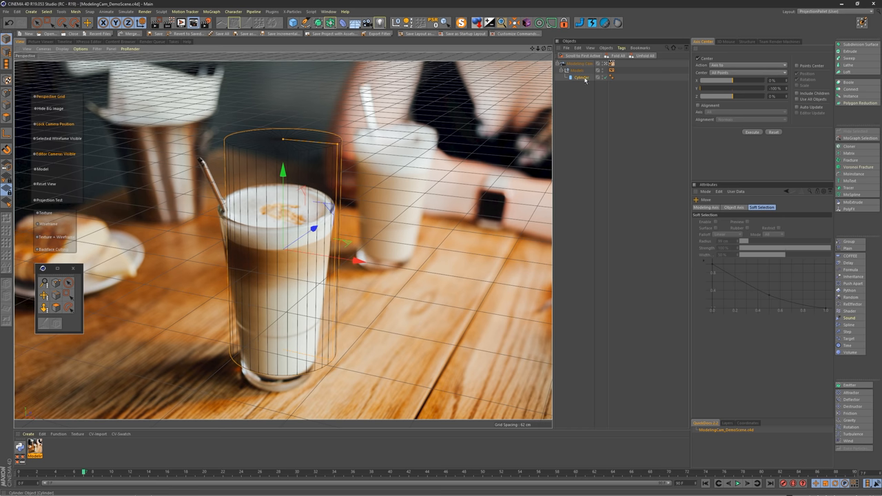
click(581, 77)
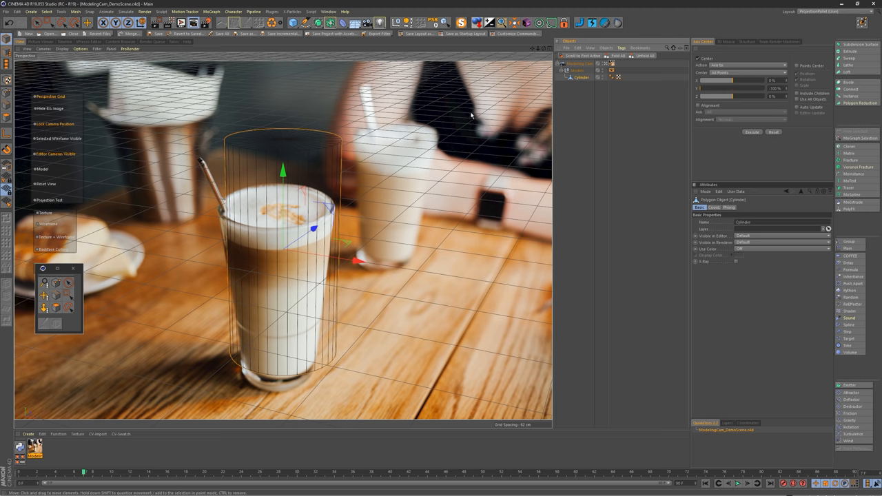
mouse_move(590, 78)
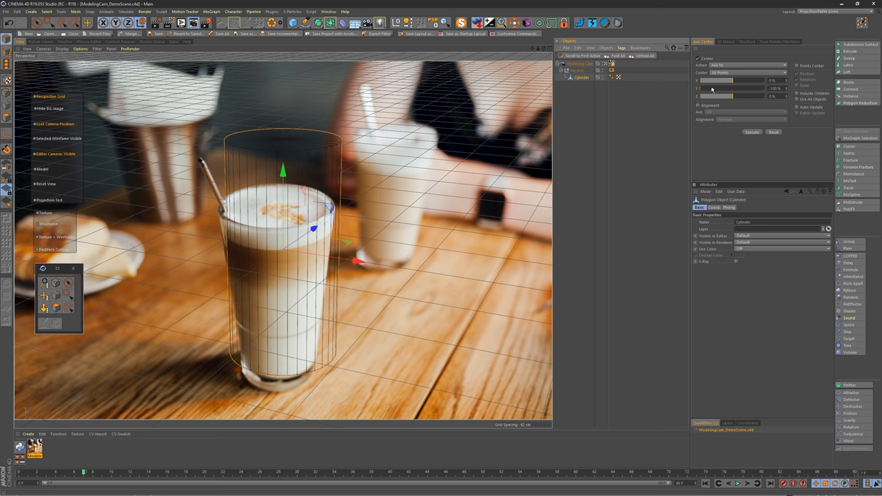
mouse_move(743, 131)
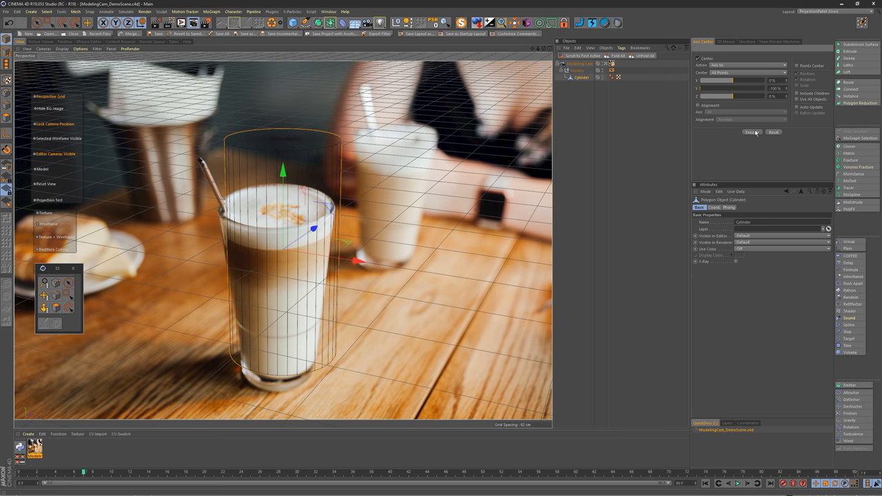
drag(286, 248, 286, 338)
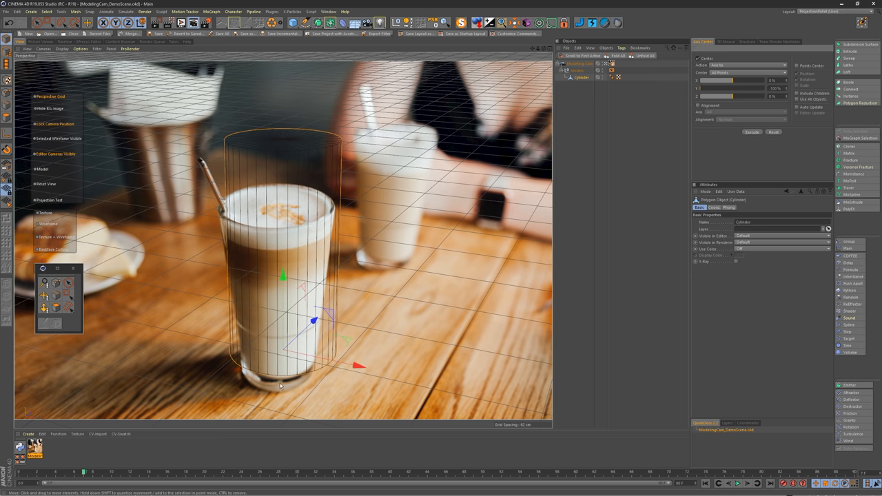
mouse_move(468, 55)
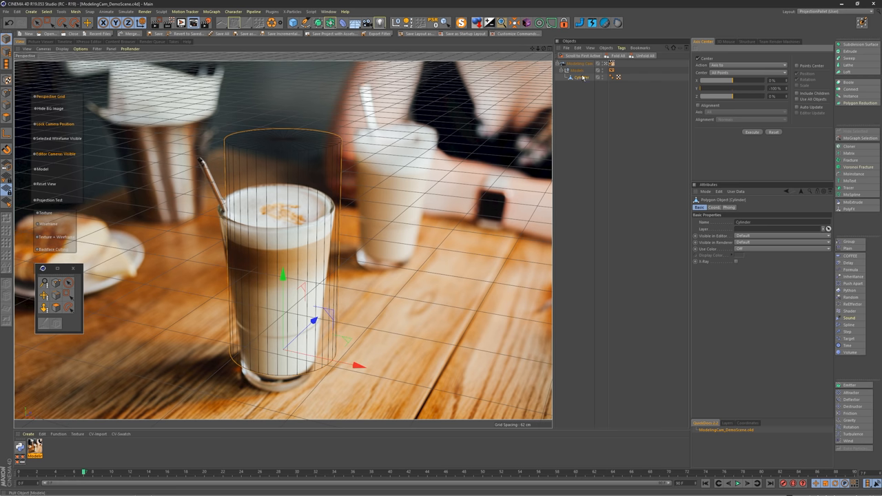
Step: Drag the editable cylinder over the latte glass, aligning its base with the glass bottom
click(715, 208)
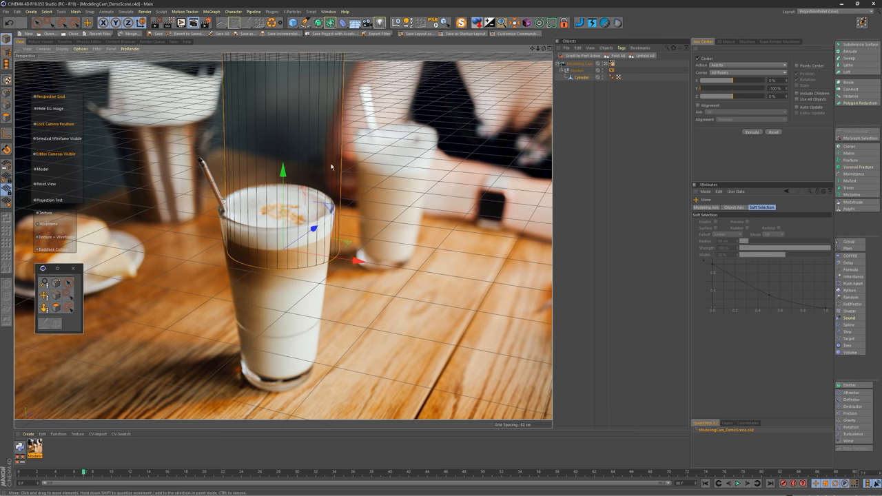
mouse_move(347, 244)
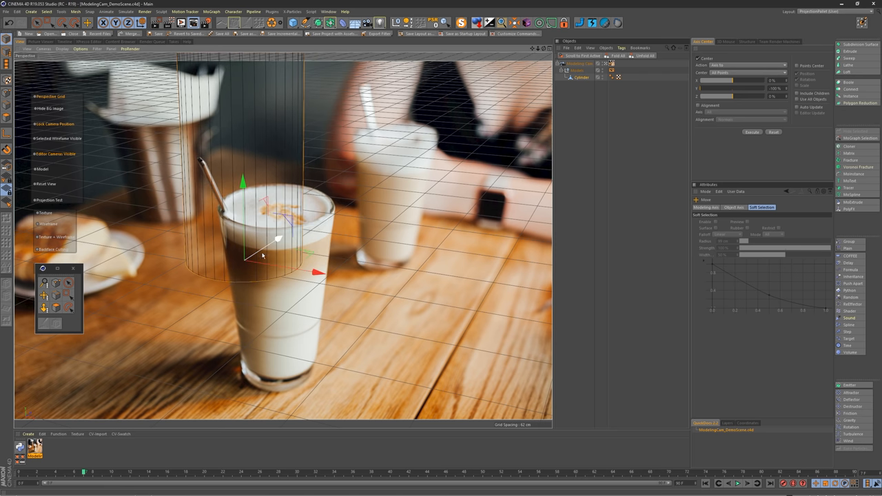
drag(262, 256, 357, 282)
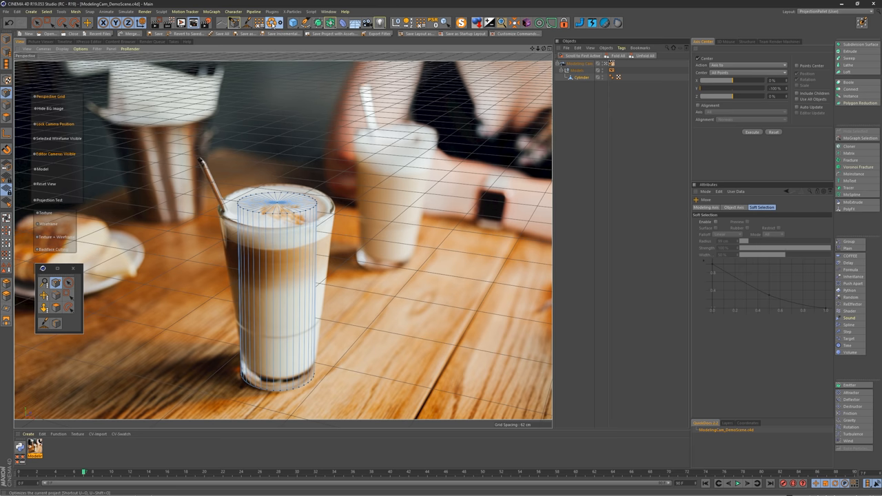
mouse_move(272, 22)
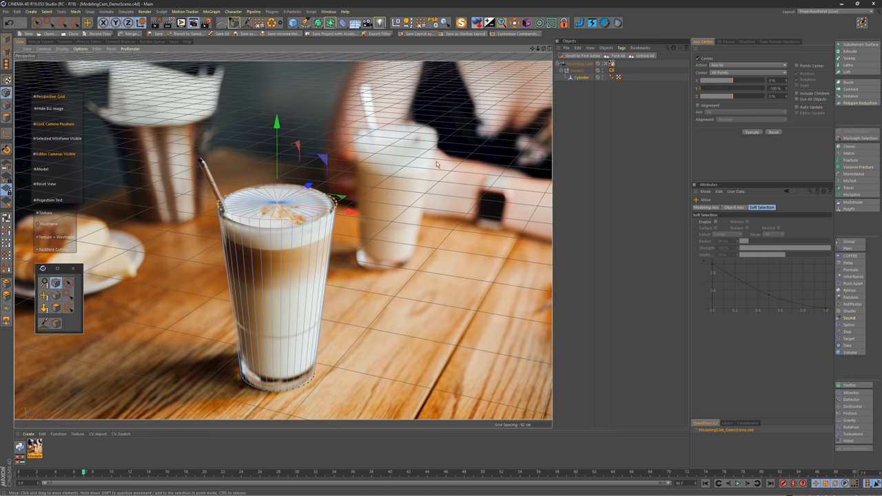
mouse_move(432, 165)
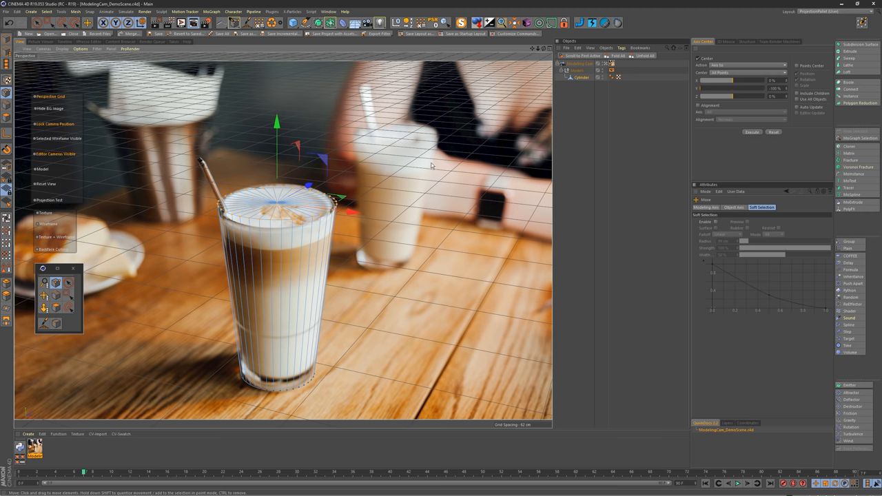
mouse_move(430, 203)
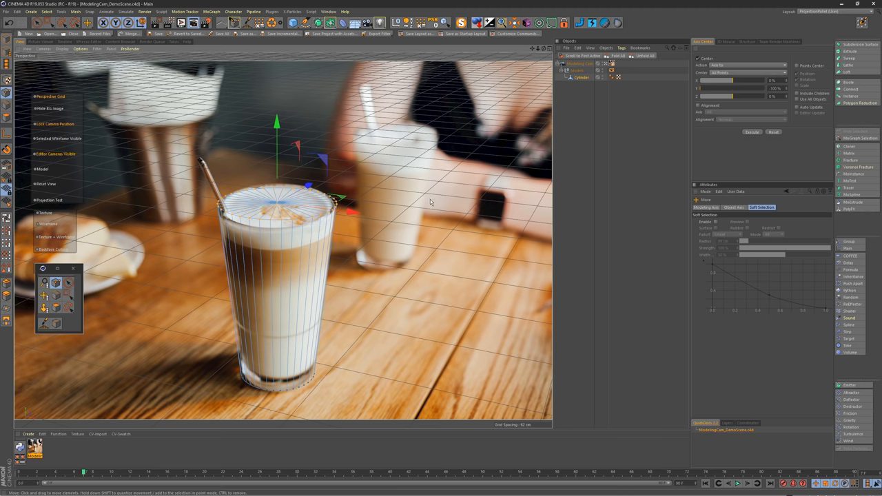
mouse_move(273, 211)
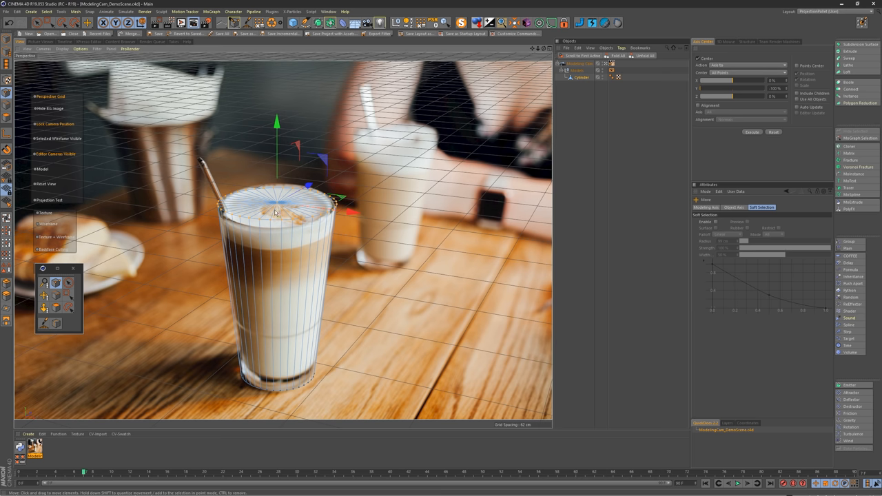
mouse_move(271, 210)
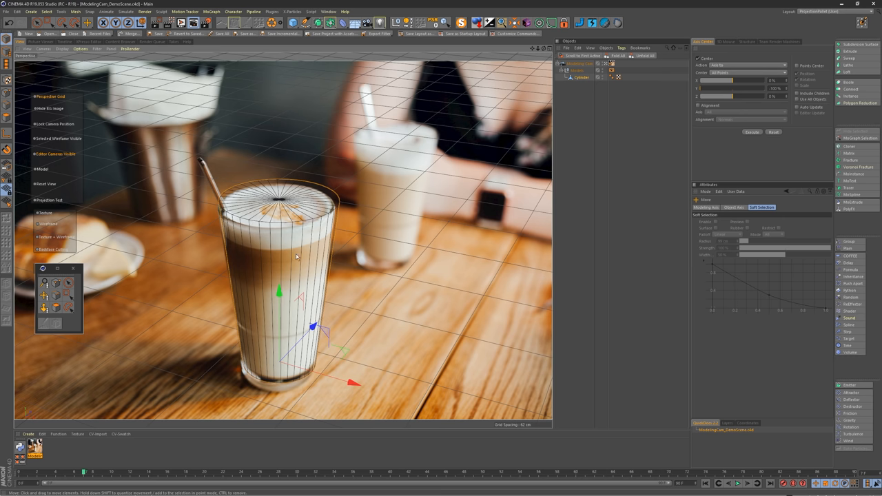
mouse_move(281, 266)
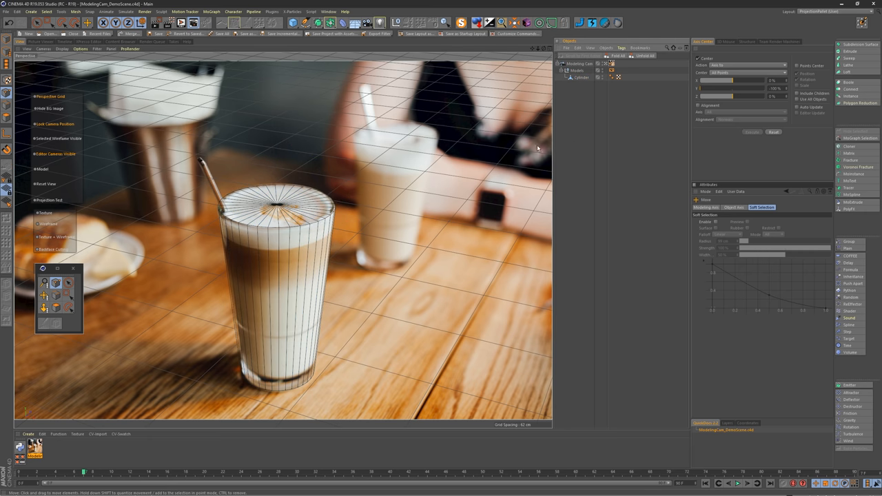
mouse_move(282, 235)
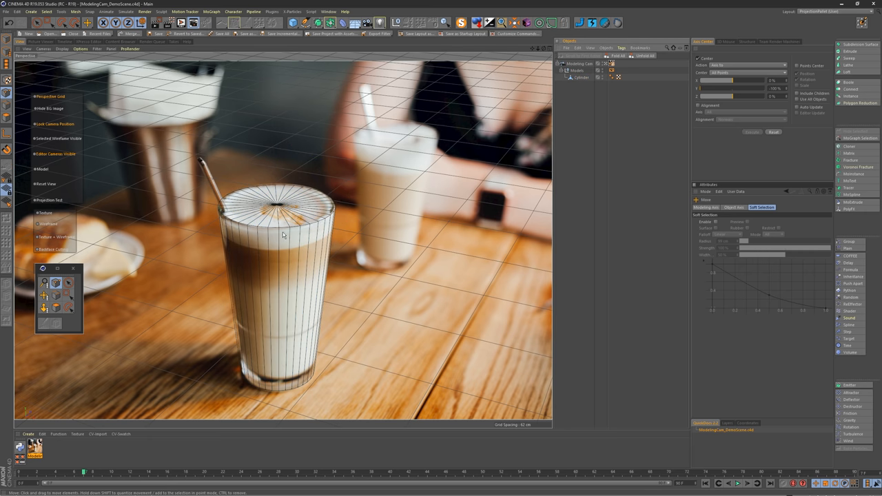
mouse_move(361, 103)
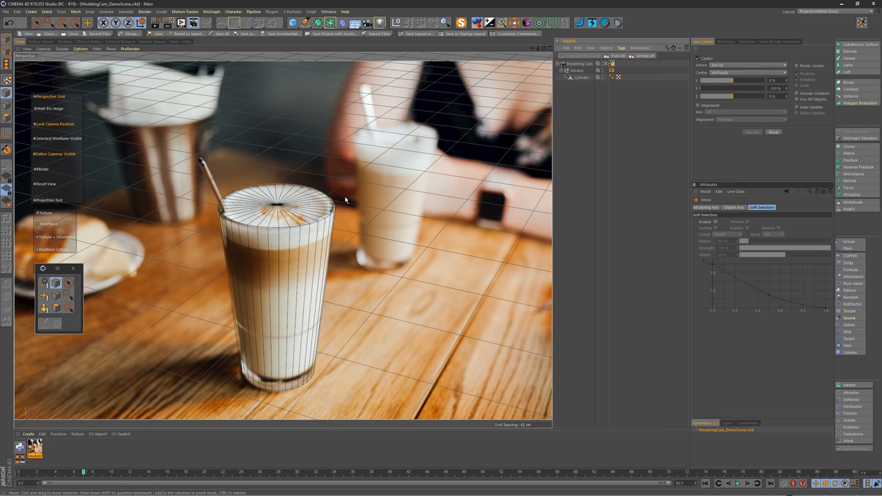
mouse_move(231, 198)
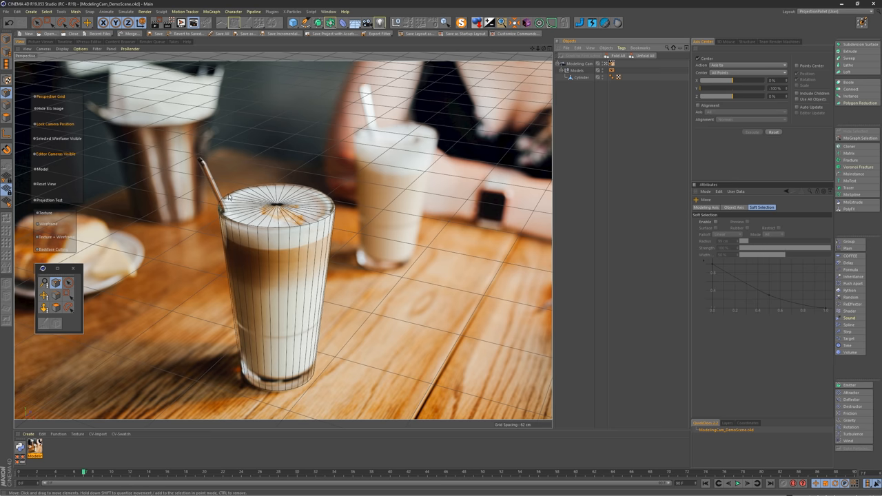
mouse_move(285, 189)
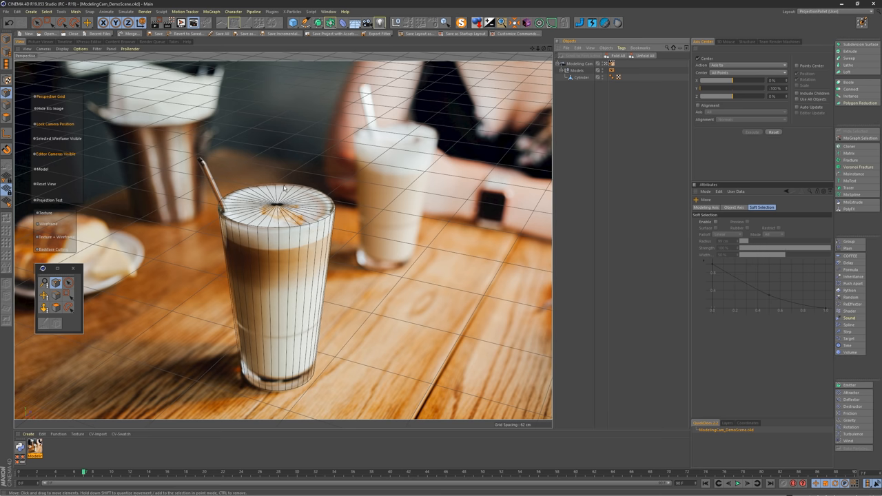
mouse_move(305, 206)
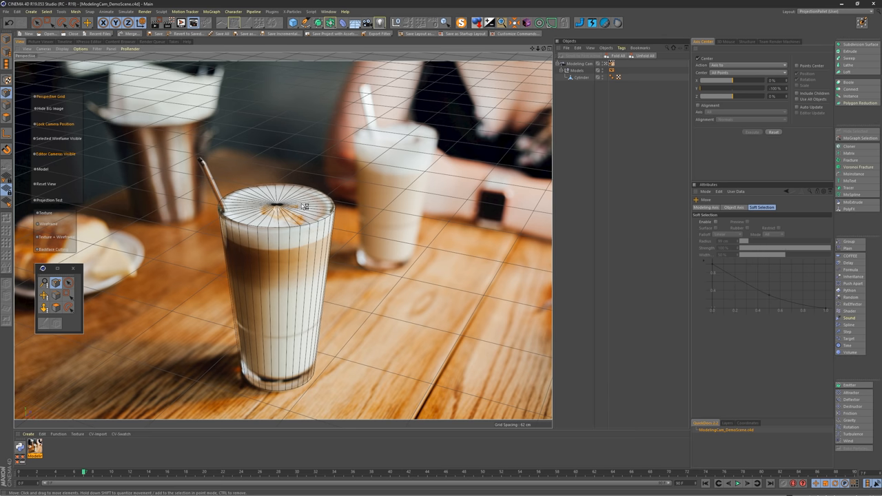
mouse_move(325, 182)
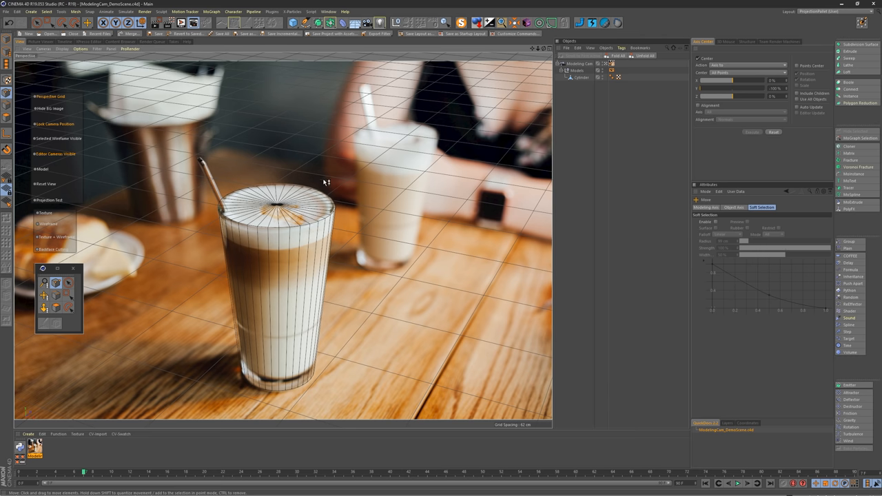
mouse_move(379, 156)
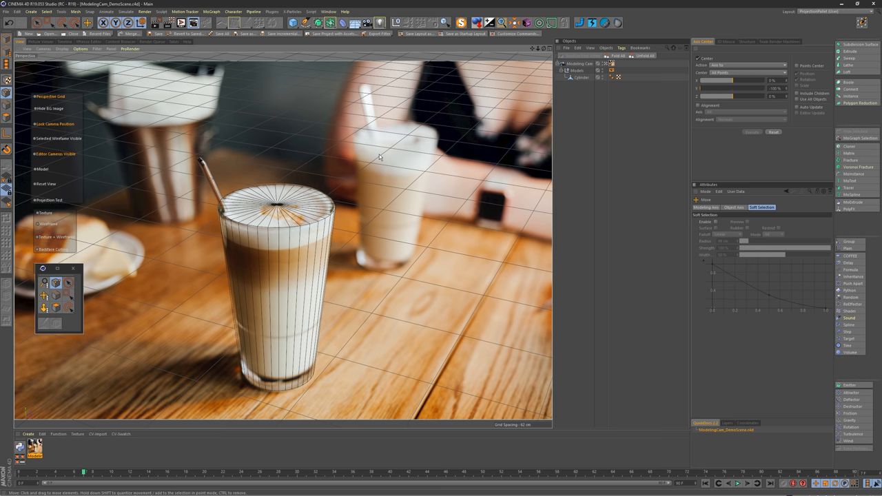
mouse_move(60, 169)
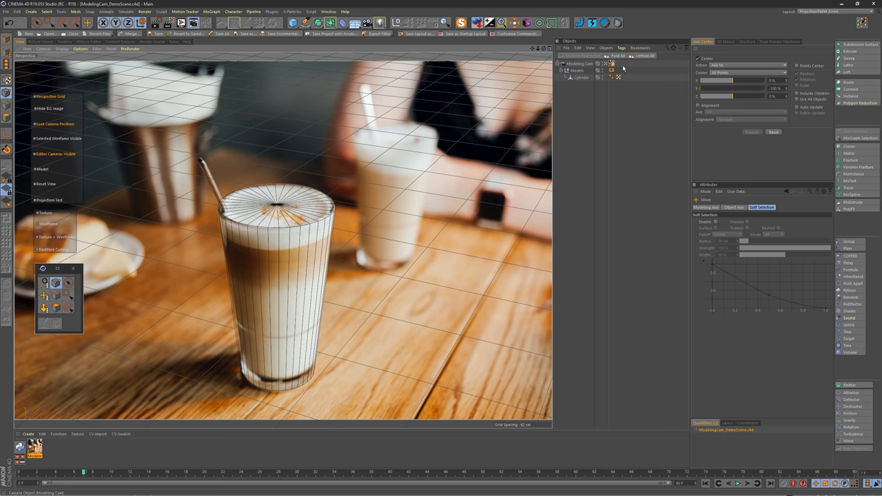
Step: Enable Model in the Modeling Cam HUD, magnify the glass top, and reselect the cylinder
click(581, 64)
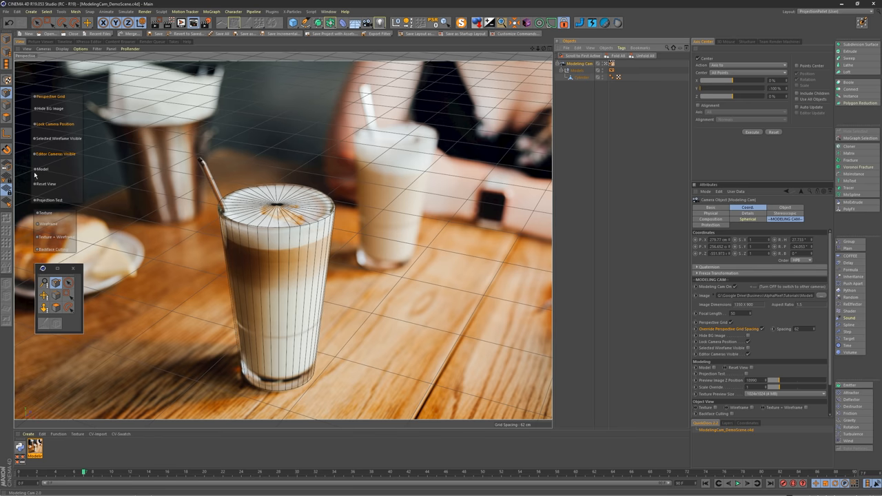
click(42, 169)
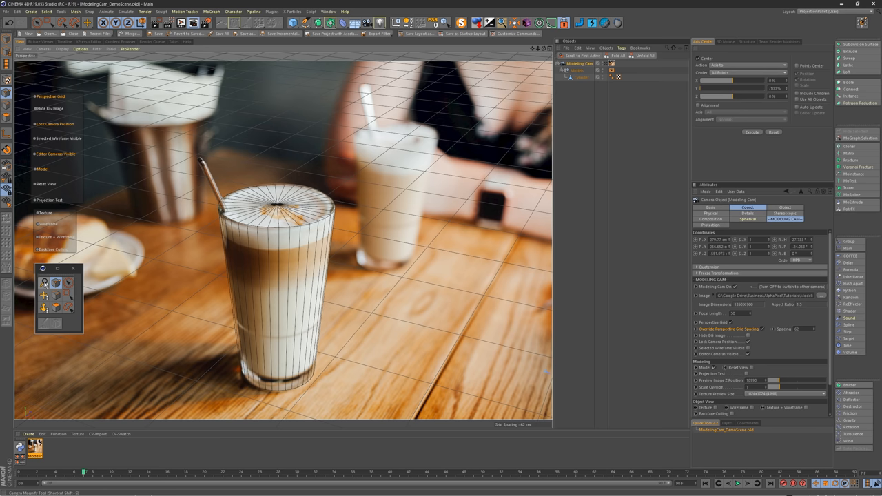
click(45, 296)
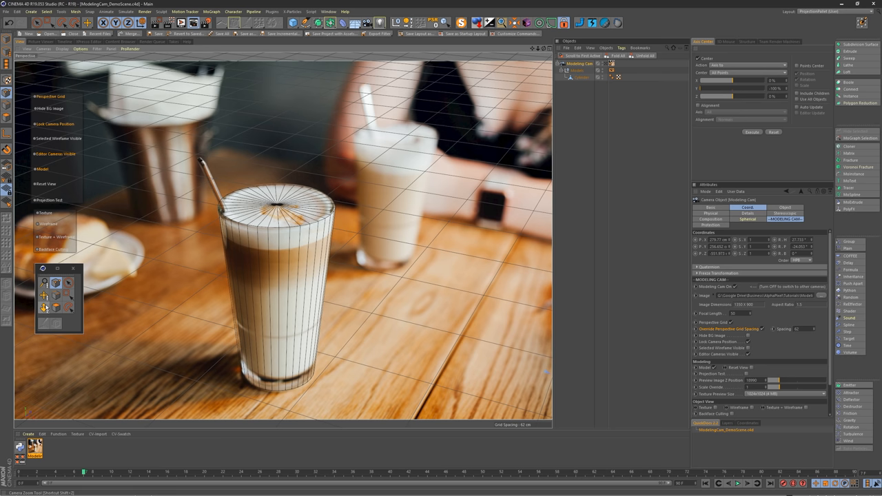
click(43, 307)
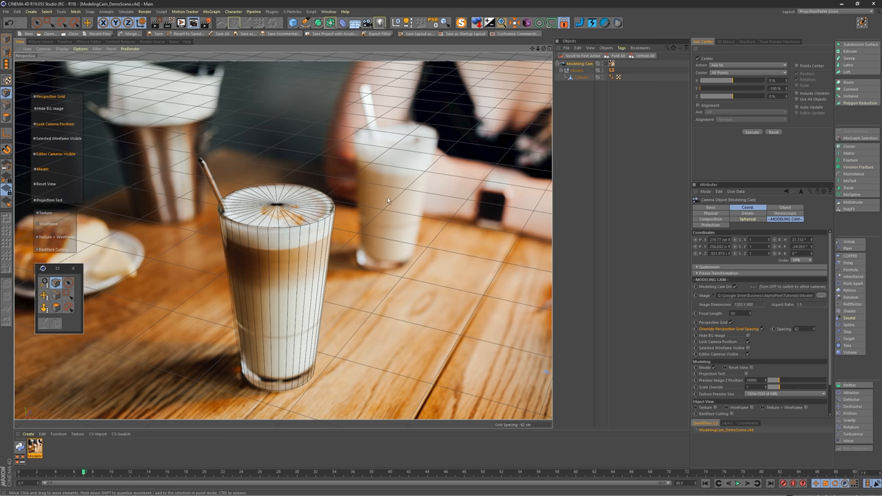
mouse_move(289, 240)
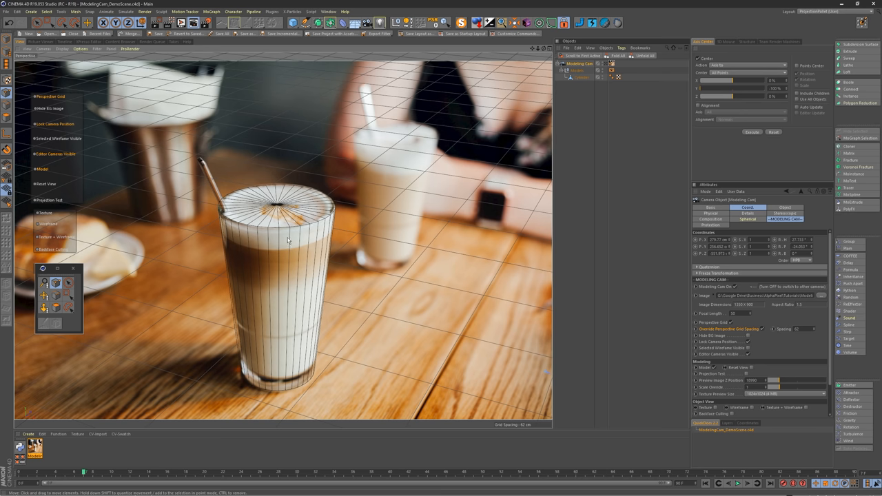
mouse_move(345, 241)
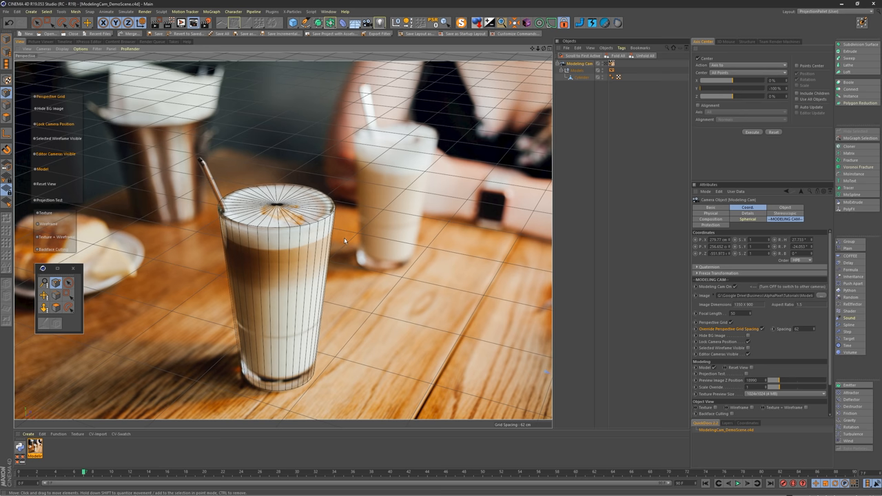
mouse_move(308, 202)
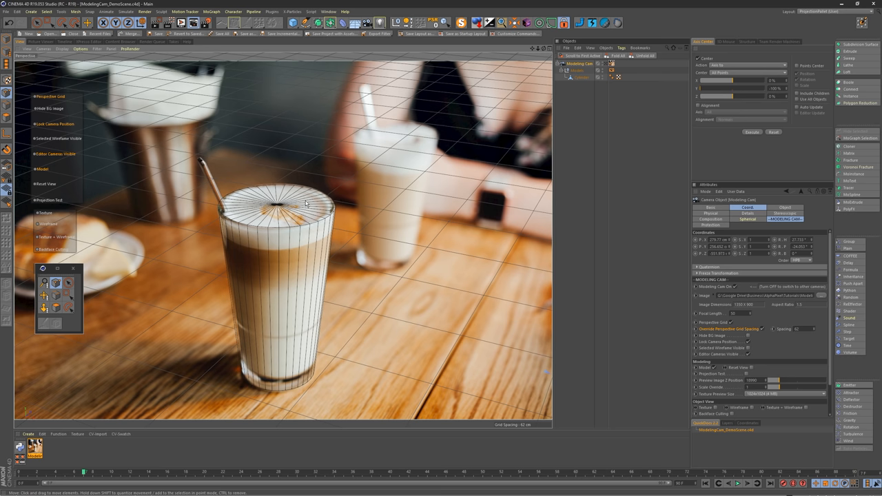
mouse_move(219, 186)
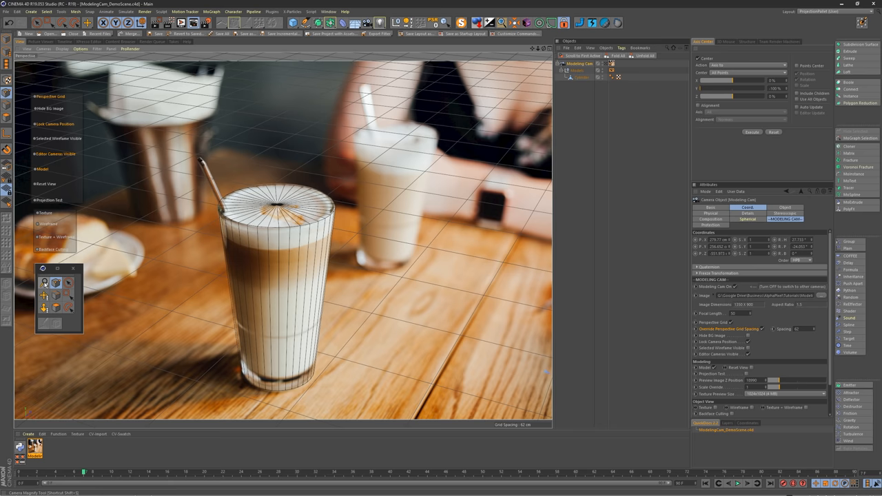
drag(183, 165, 365, 249)
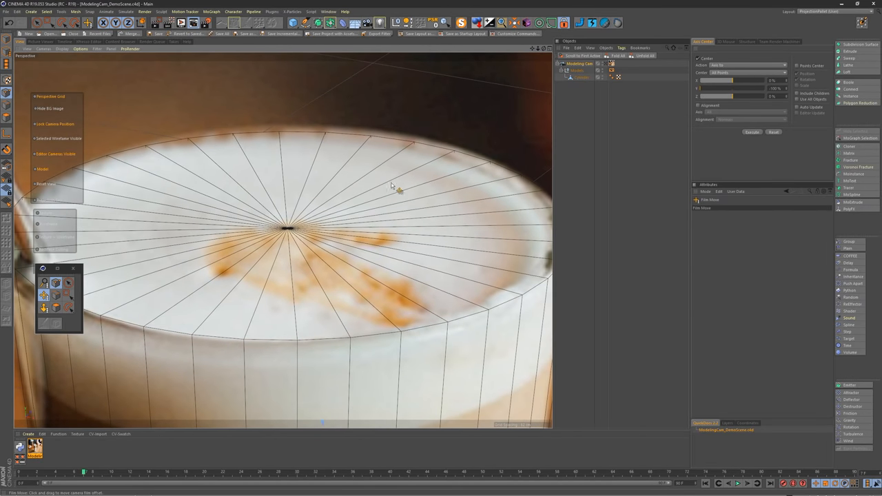
click(582, 77)
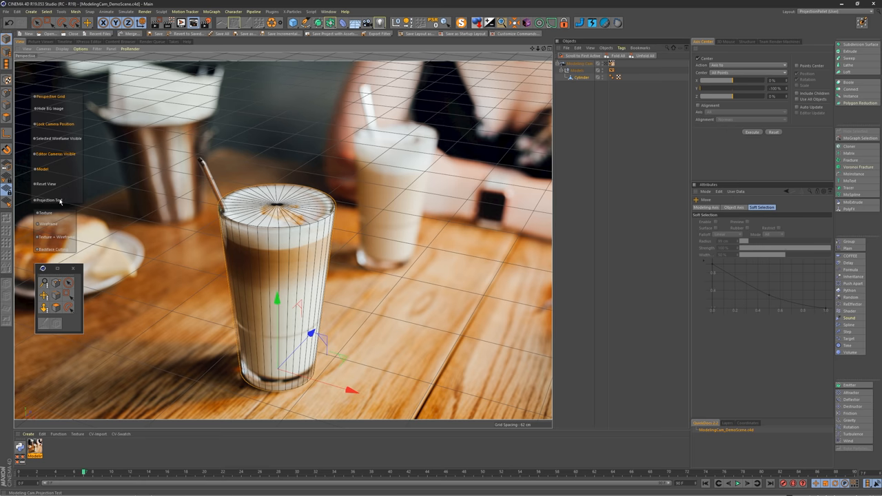
mouse_move(58, 202)
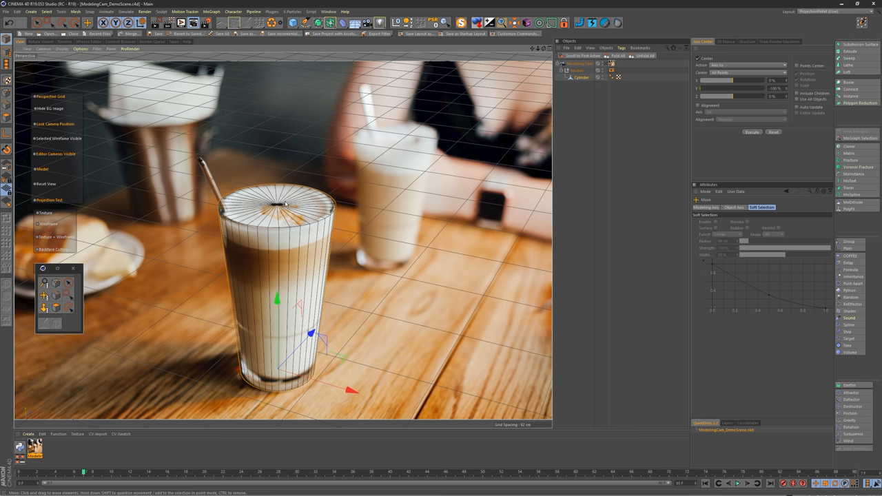
mouse_move(277, 244)
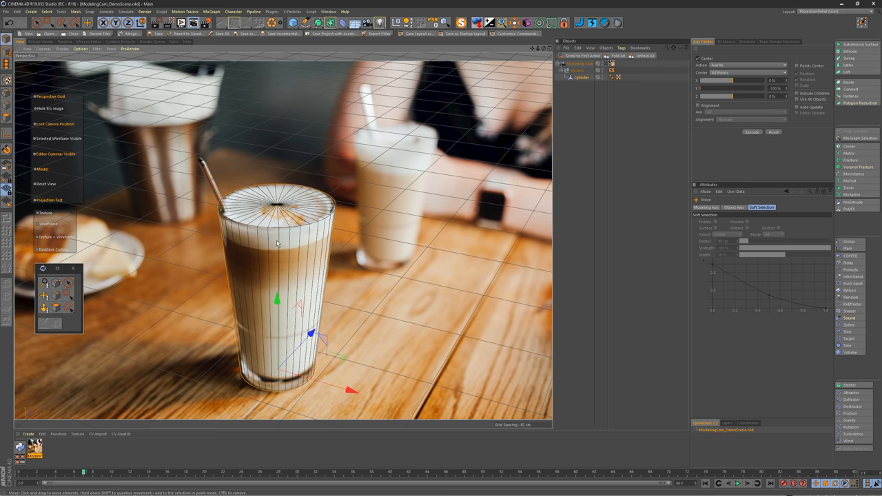
mouse_move(275, 238)
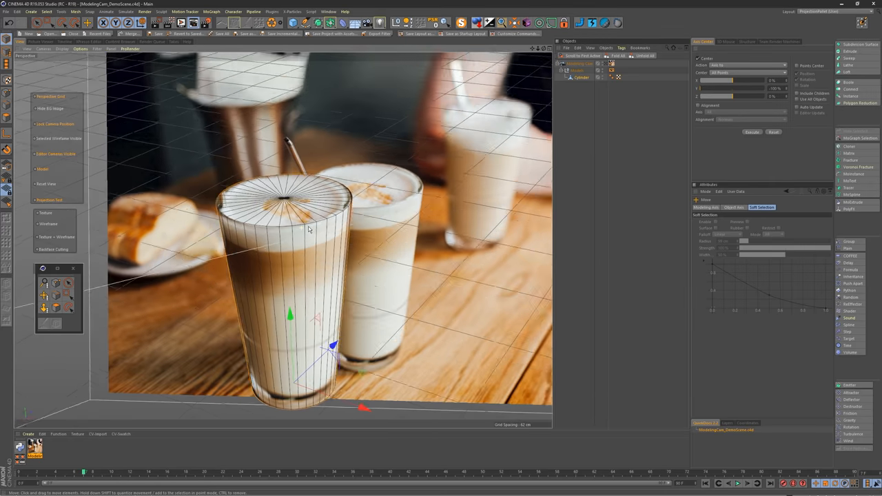
Step: Run Projection Test from the Modeling Cam HUD to preview the projected glass texture
click(46, 184)
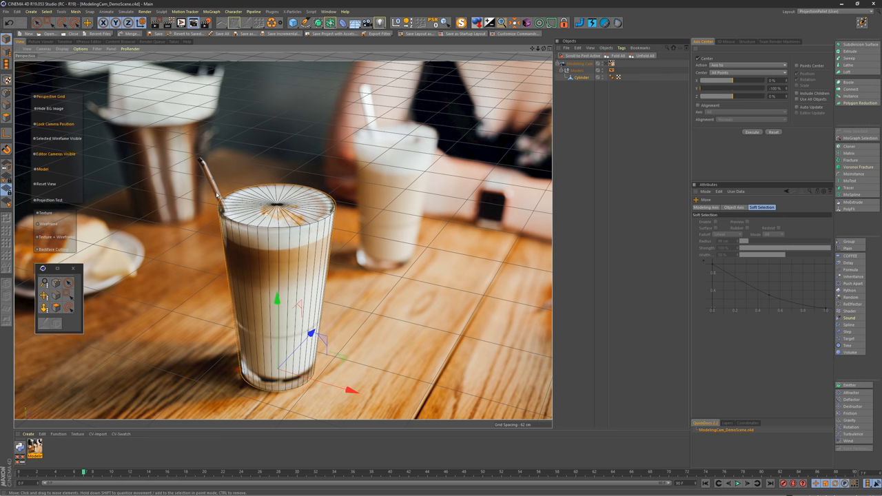
mouse_move(266, 224)
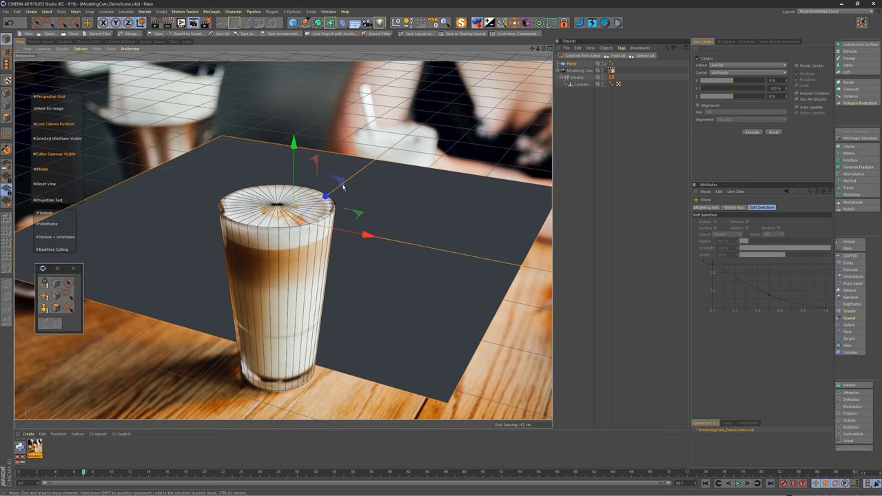
Step: Select Modeling Cam in the Object Manager
click(580, 63)
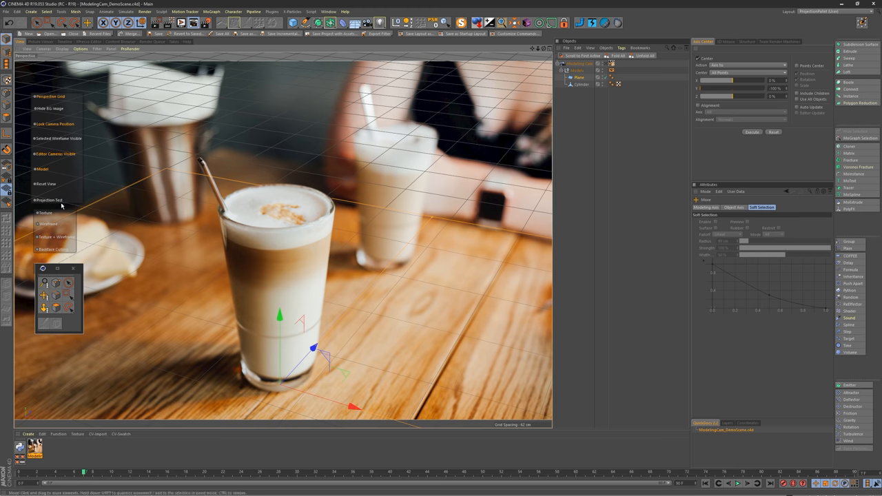
mouse_move(47, 200)
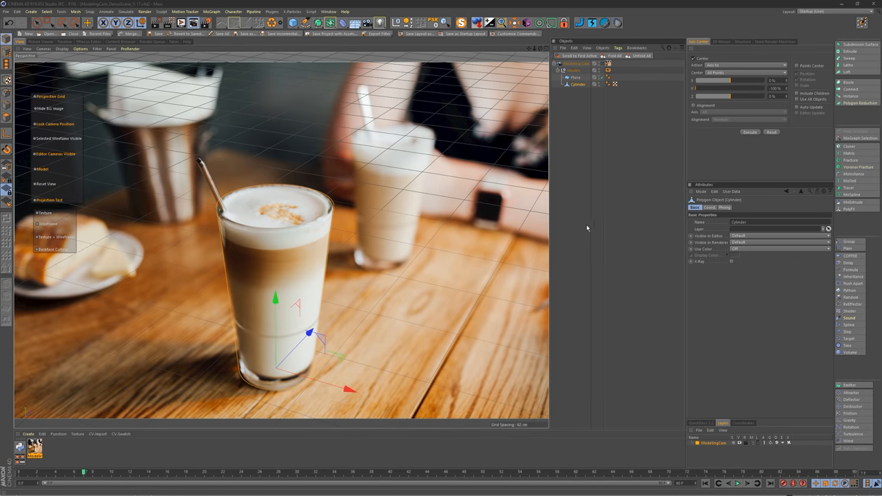
mouse_move(441, 298)
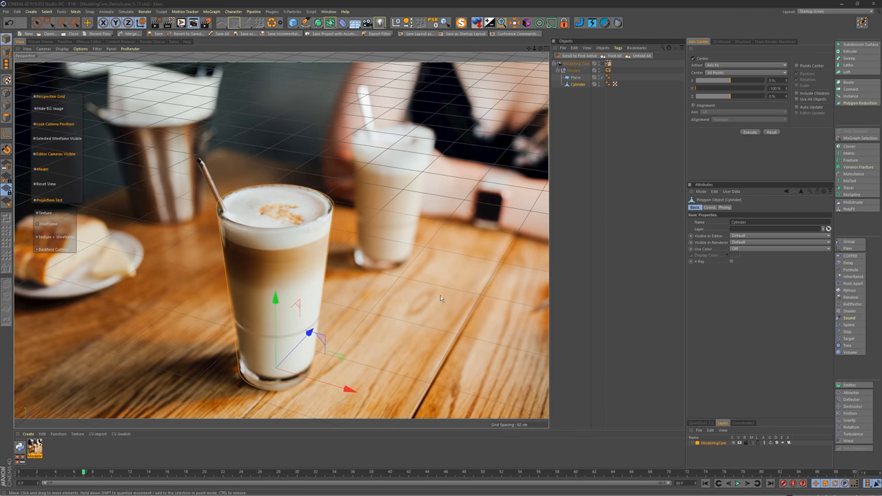
mouse_move(438, 296)
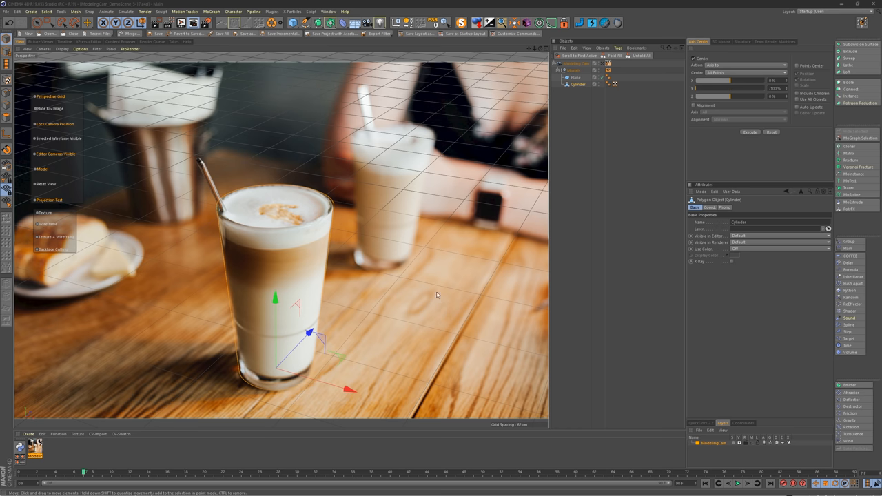
mouse_move(360, 199)
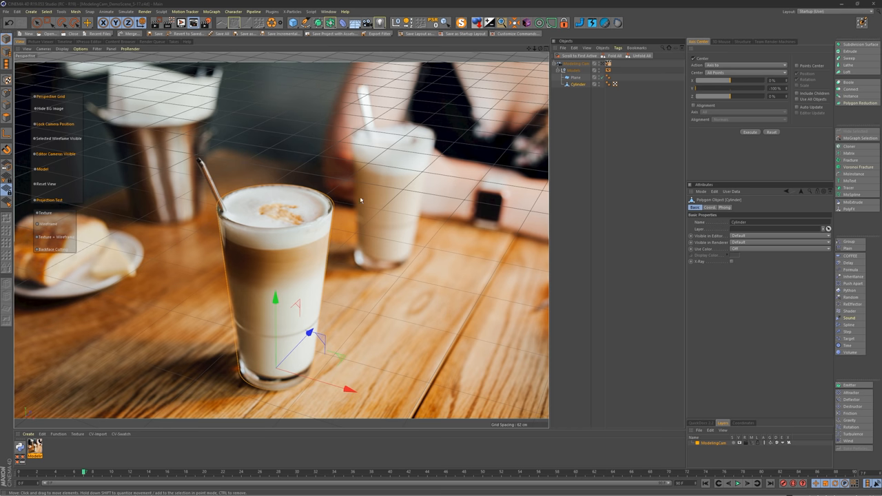
mouse_move(371, 299)
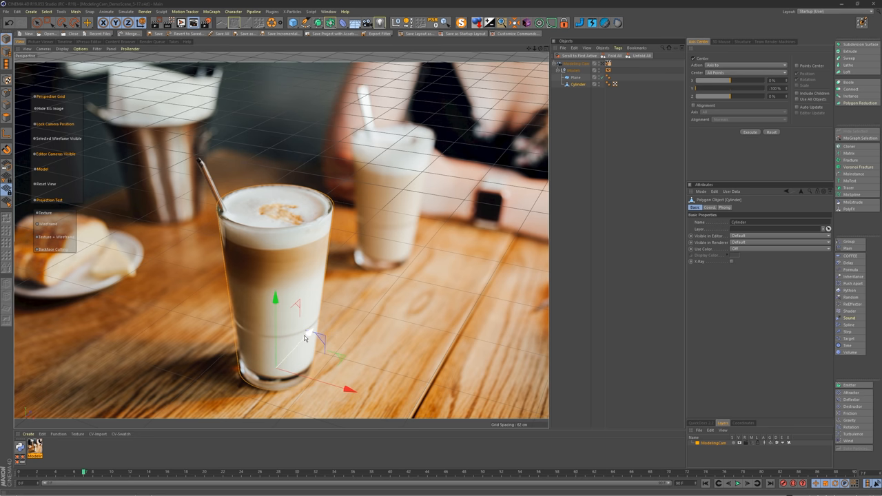
mouse_move(305, 343)
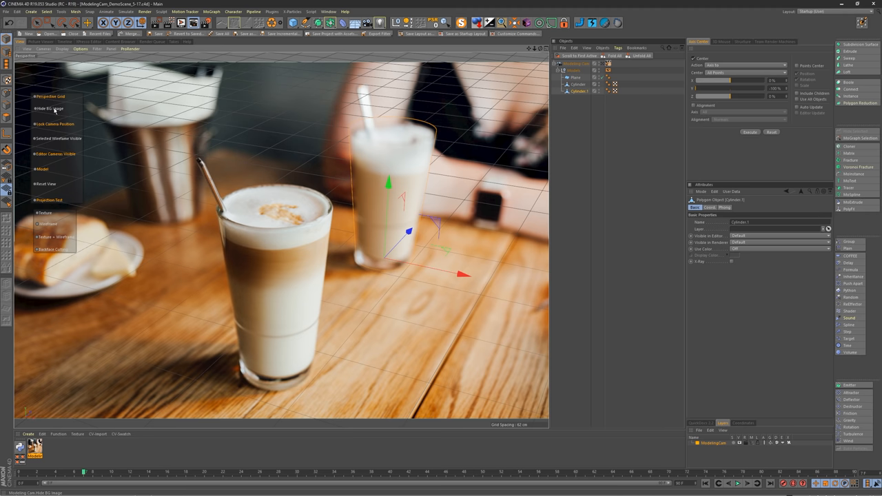
mouse_move(53, 96)
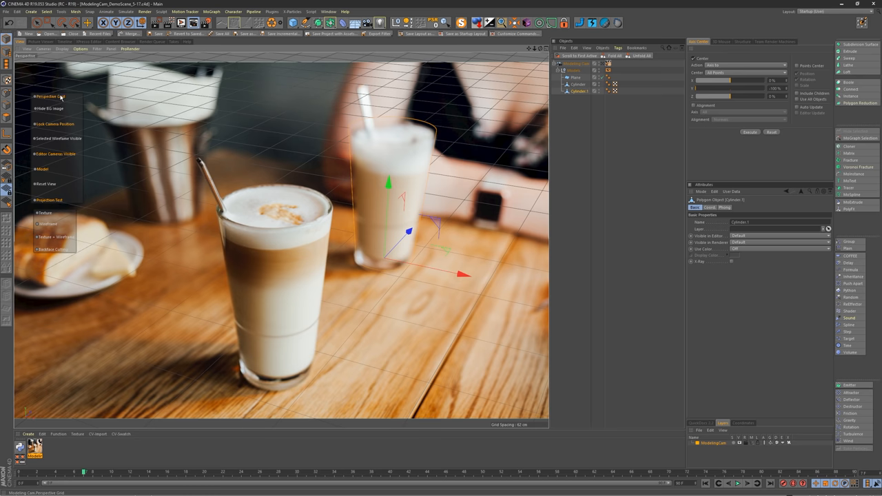
Step: Hide the perspective grid and display the glass models as wireframe over the photo
click(49, 97)
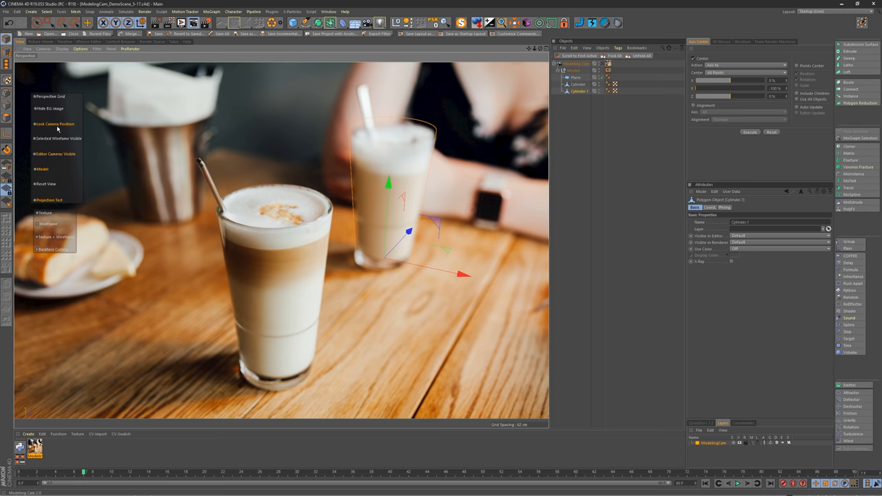
mouse_move(62, 124)
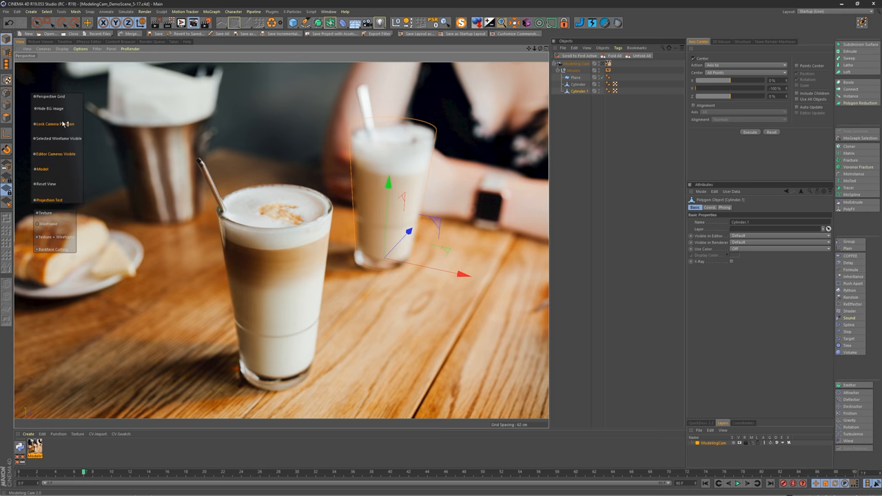
mouse_move(47, 163)
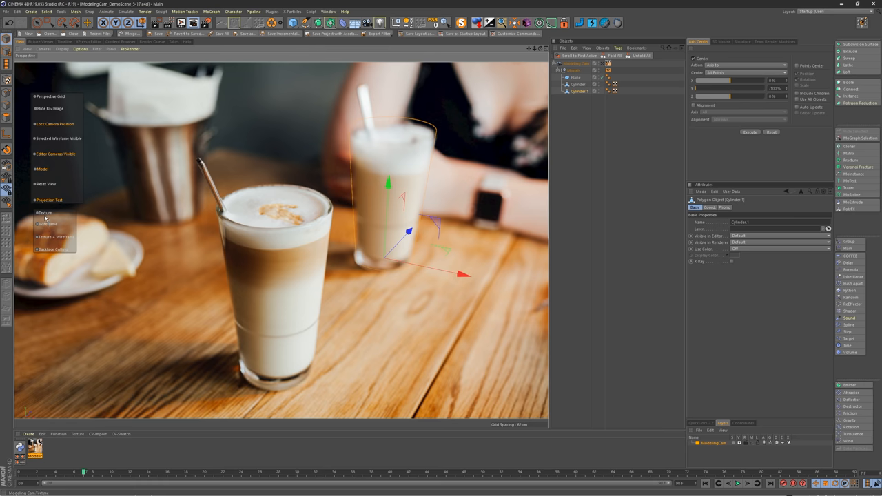
click(50, 249)
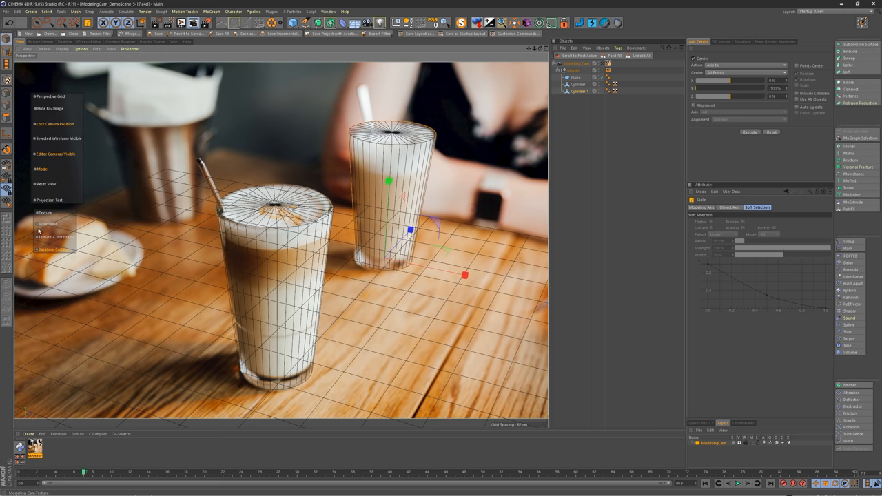
mouse_move(812, 15)
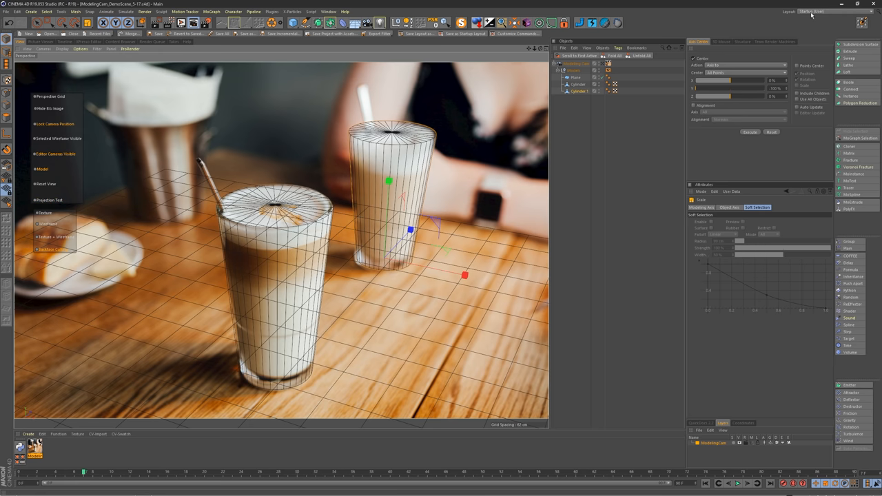
Step: Switch workspace layout for rim editing, then reset the view to the camera framing
click(830, 11)
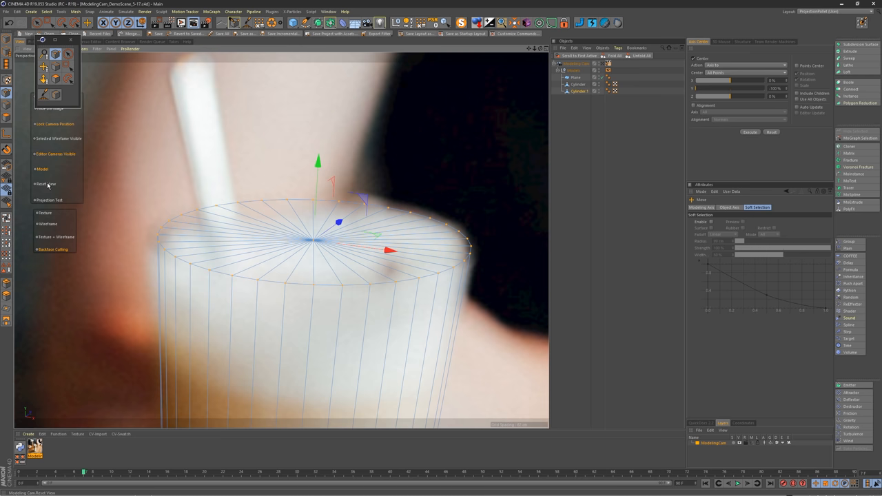
click(46, 184)
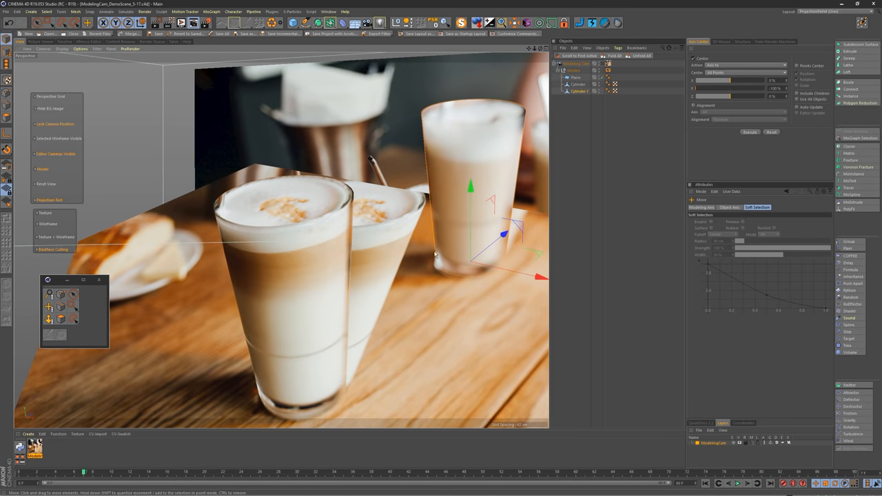
mouse_move(381, 267)
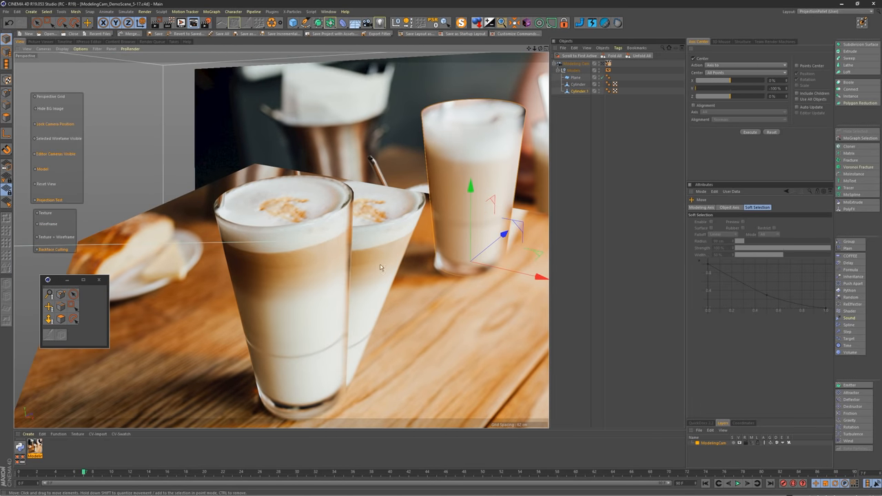
Step: Orbit the viewport off-camera to inspect the photo projection on the glass models
drag(379, 268, 247, 272)
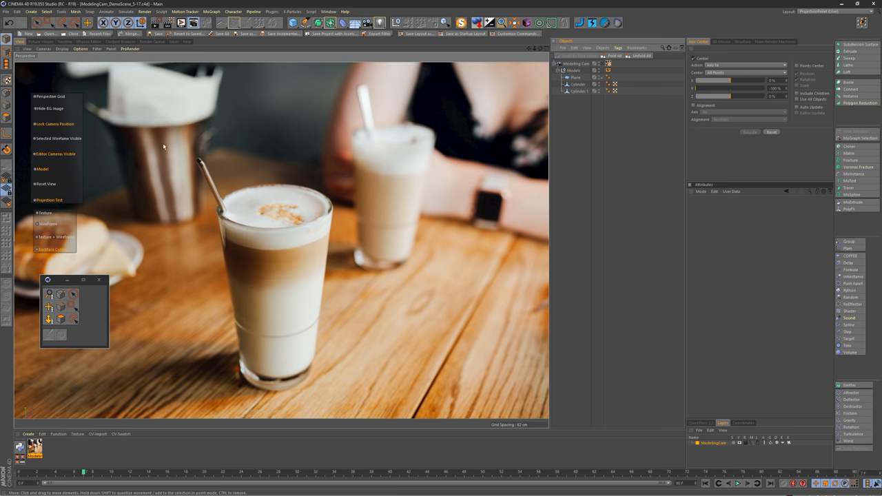
Step: Add Cylinder.2 over the tin cup and show the models as wireframe
click(577, 91)
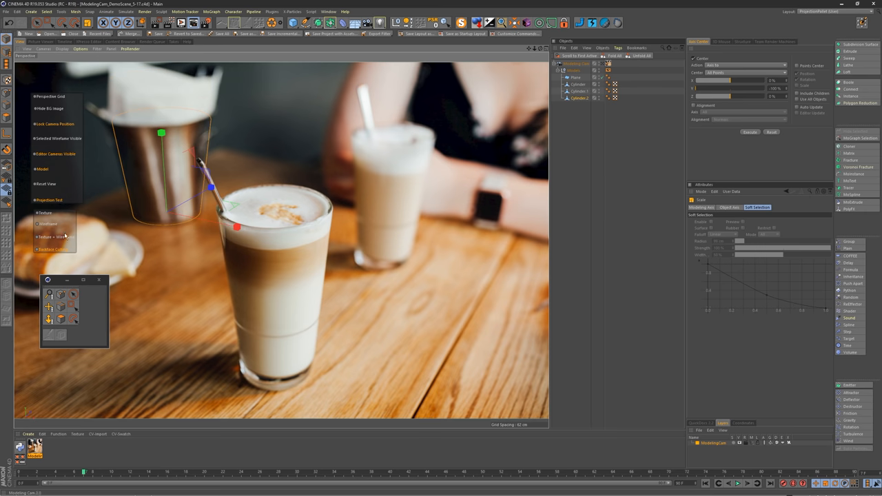
click(48, 224)
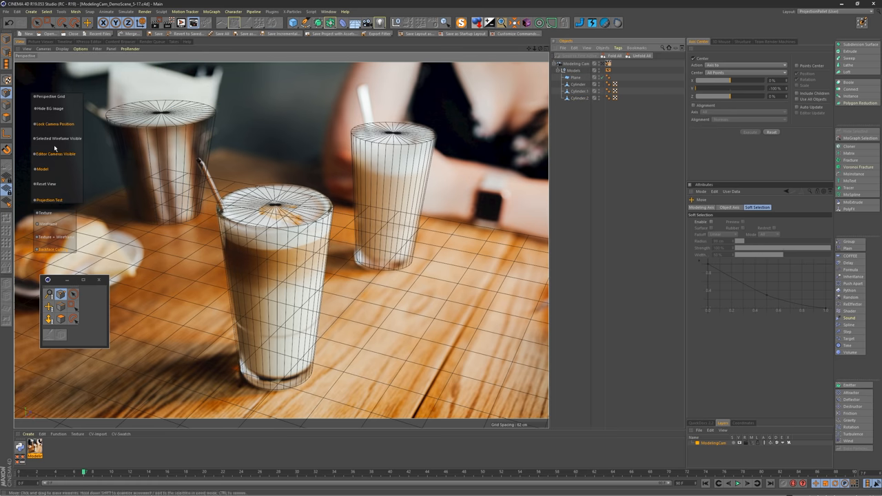
mouse_move(43, 218)
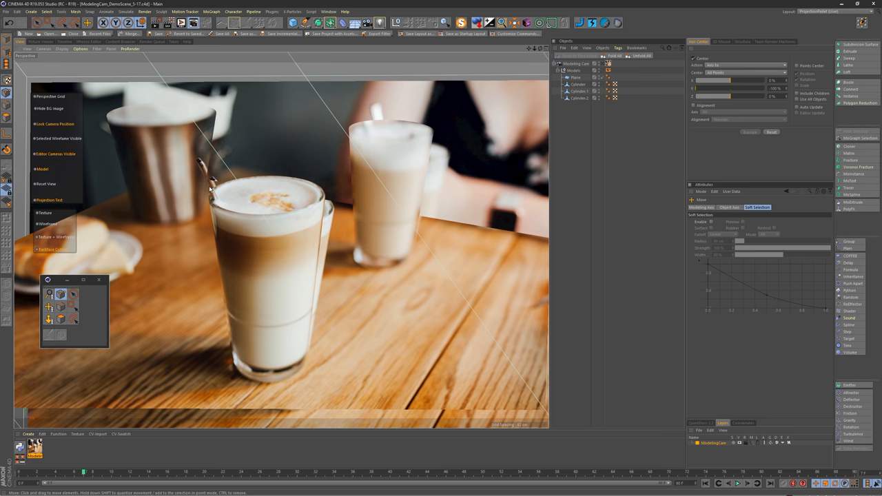
mouse_move(217, 207)
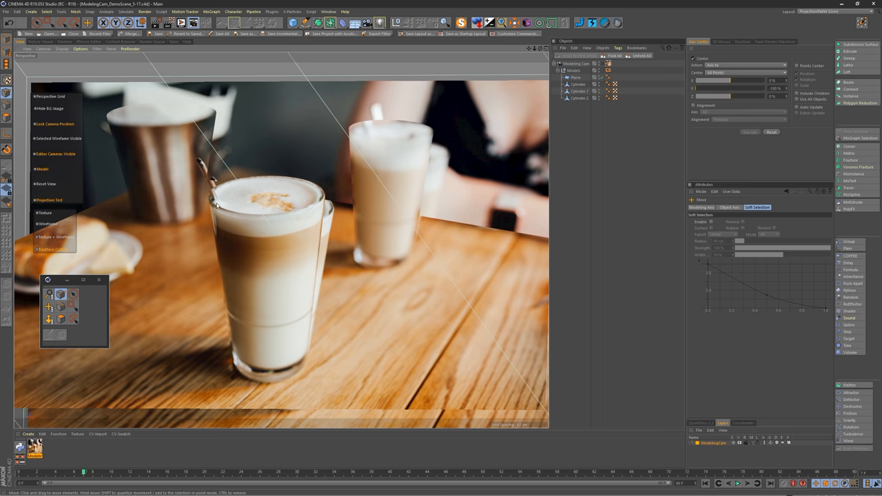
mouse_move(205, 157)
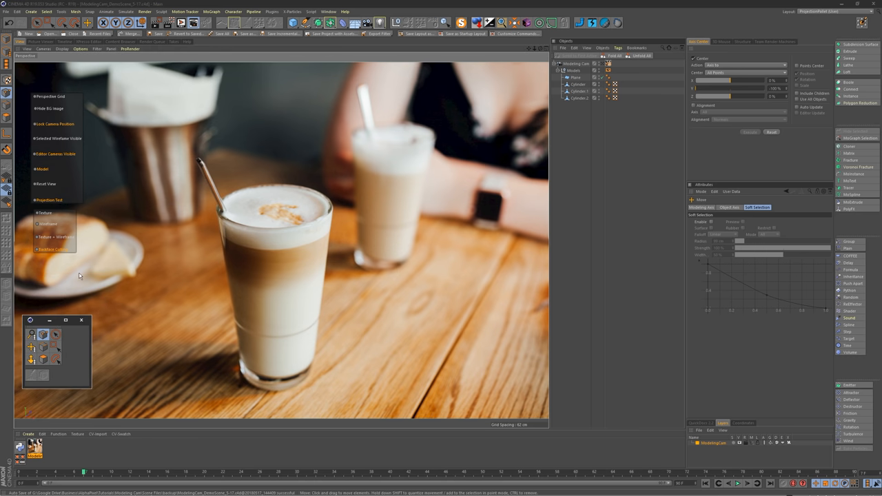
mouse_move(48, 200)
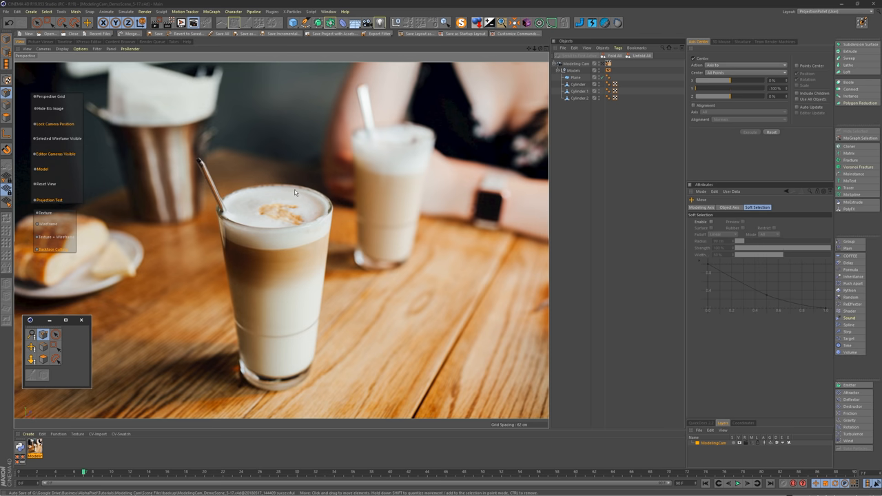
mouse_move(285, 193)
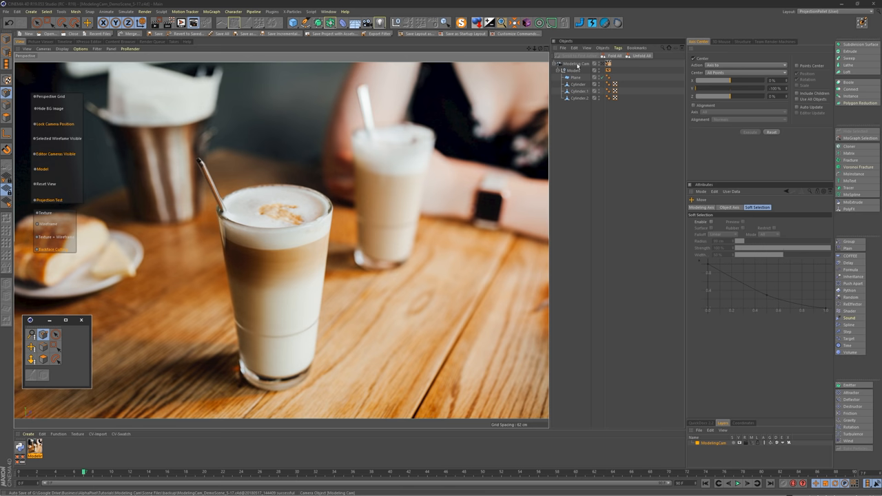
mouse_move(575, 65)
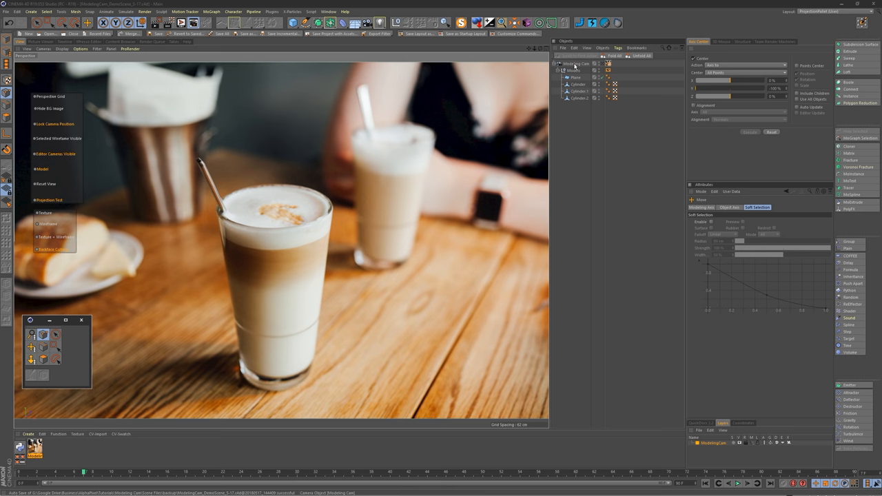